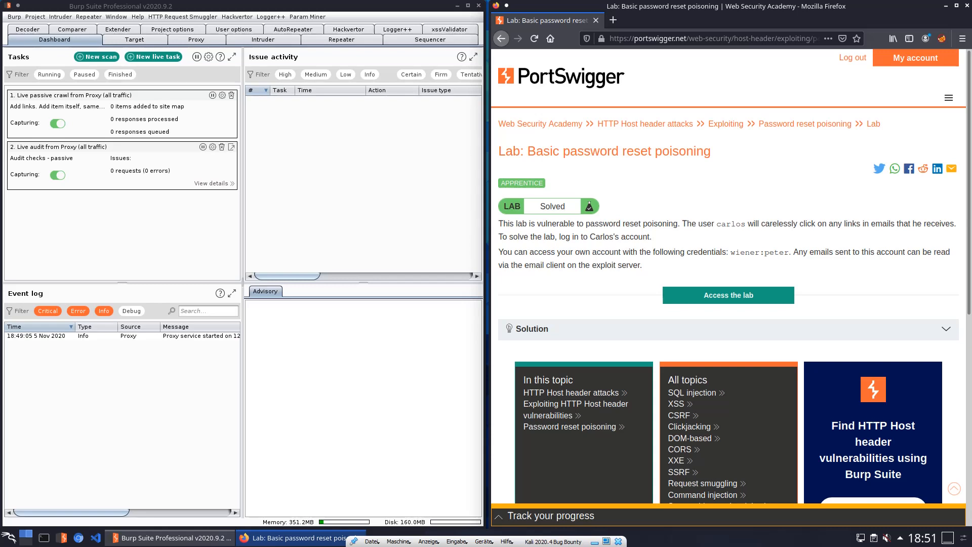
pyautogui.moveTo(683, 225)
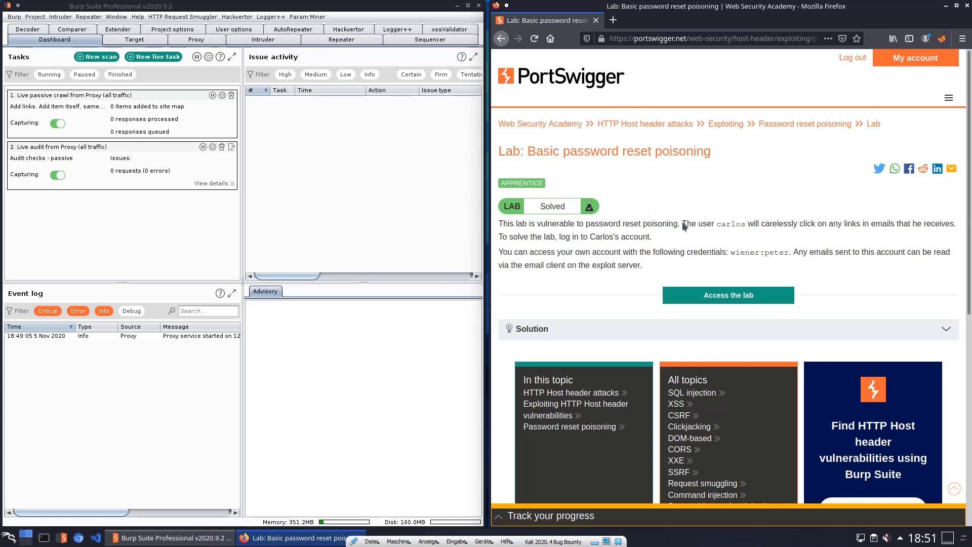
# Note the wiener credentials and launch the Basic password reset poisoning lab
pyautogui.doubleClick(745, 252)
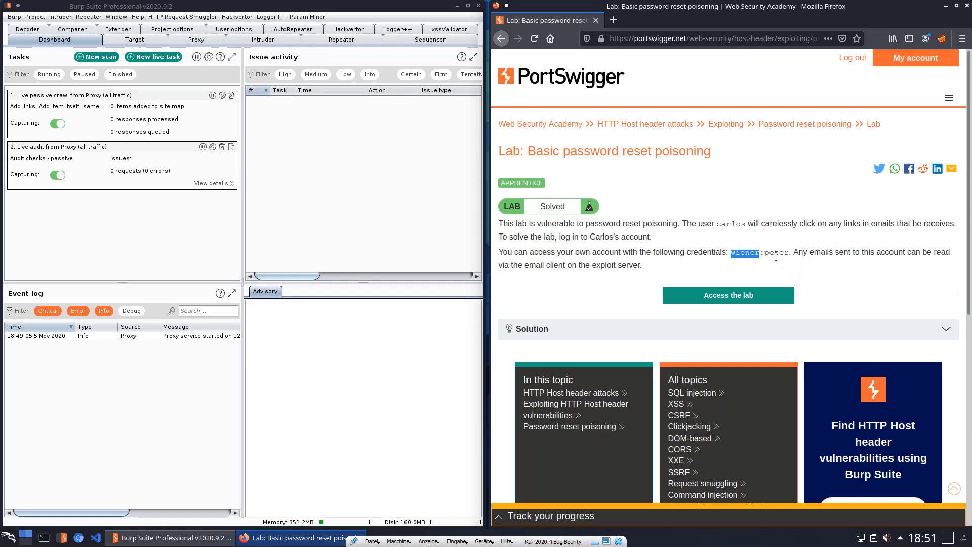
pyautogui.doubleClick(774, 252)
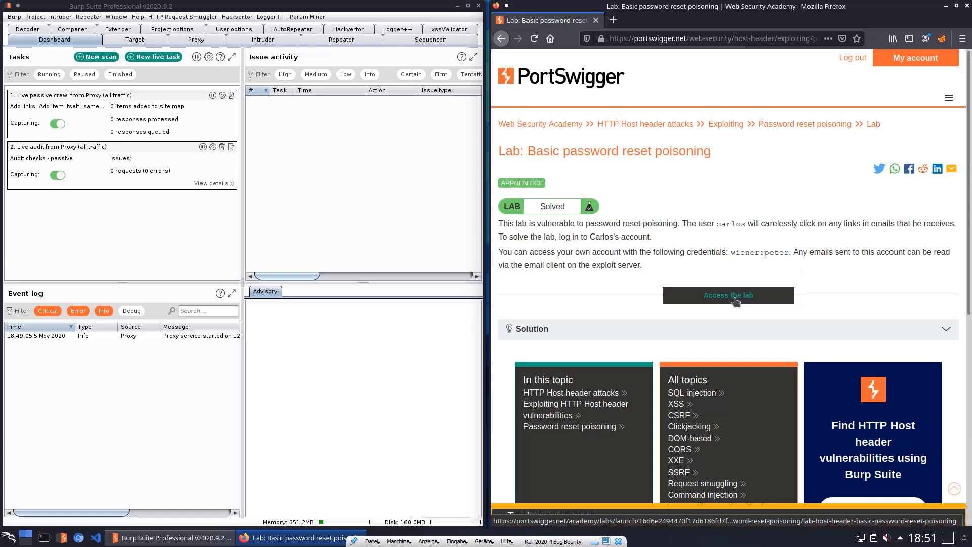
pyautogui.click(728, 295)
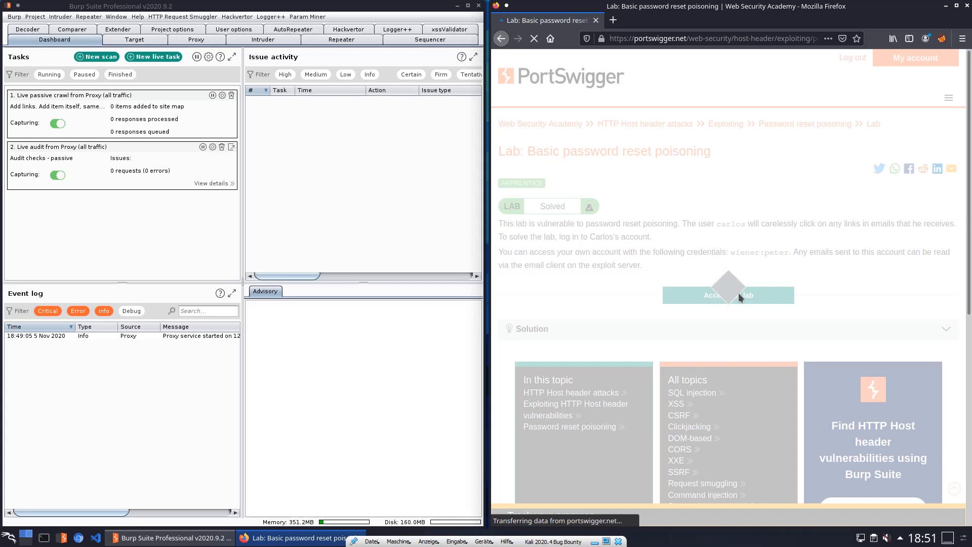
# Open the blog's login page after turning off Burp Proxy interception so it loads
pyautogui.click(728, 295)
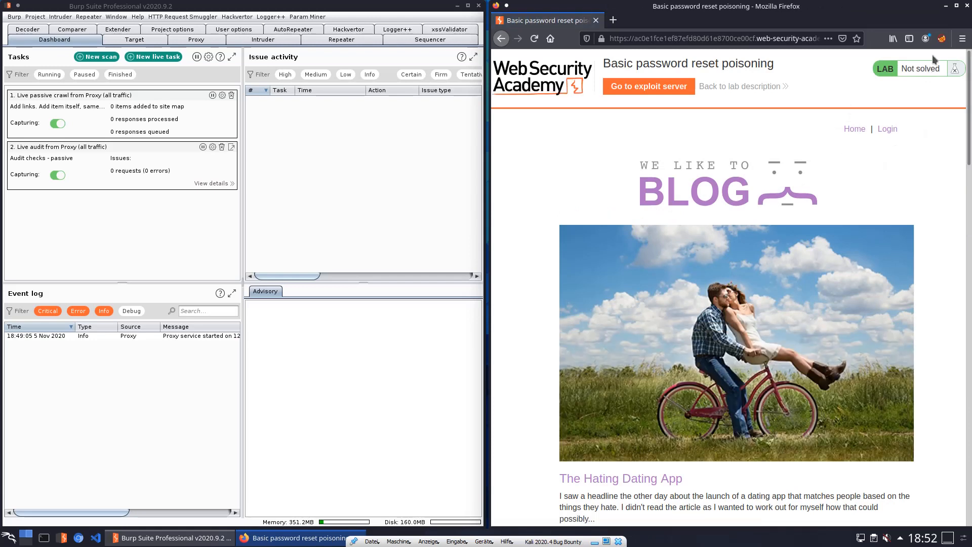
pyautogui.click(941, 38)
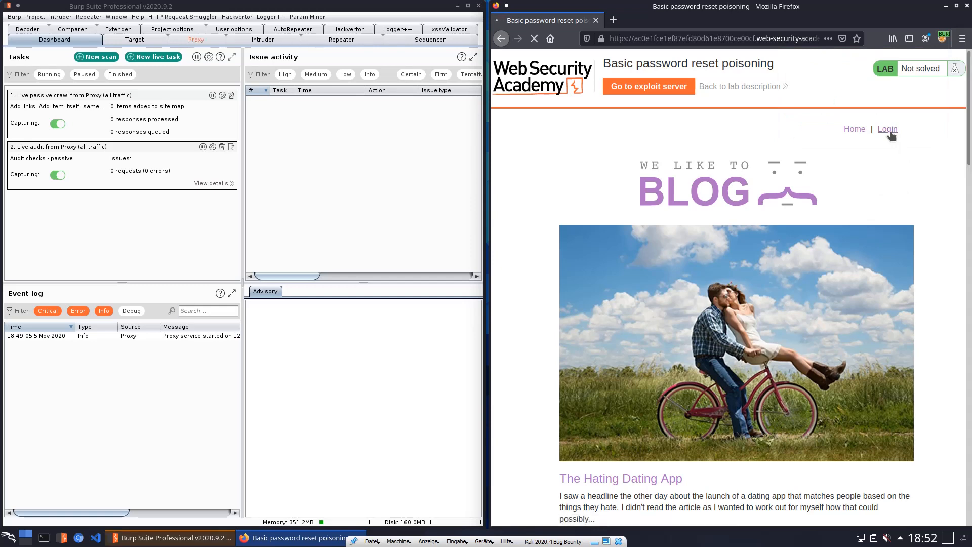
pyautogui.click(196, 39)
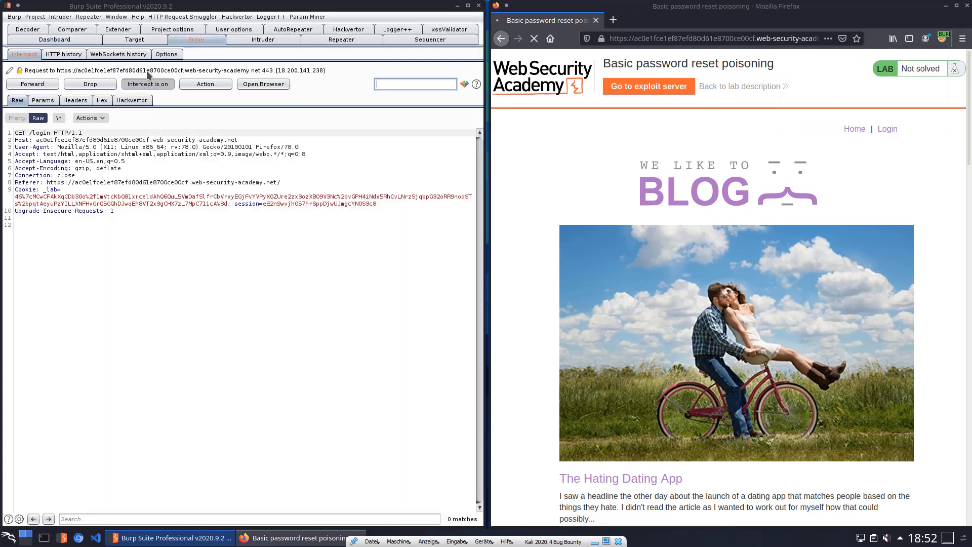
pyautogui.click(147, 84)
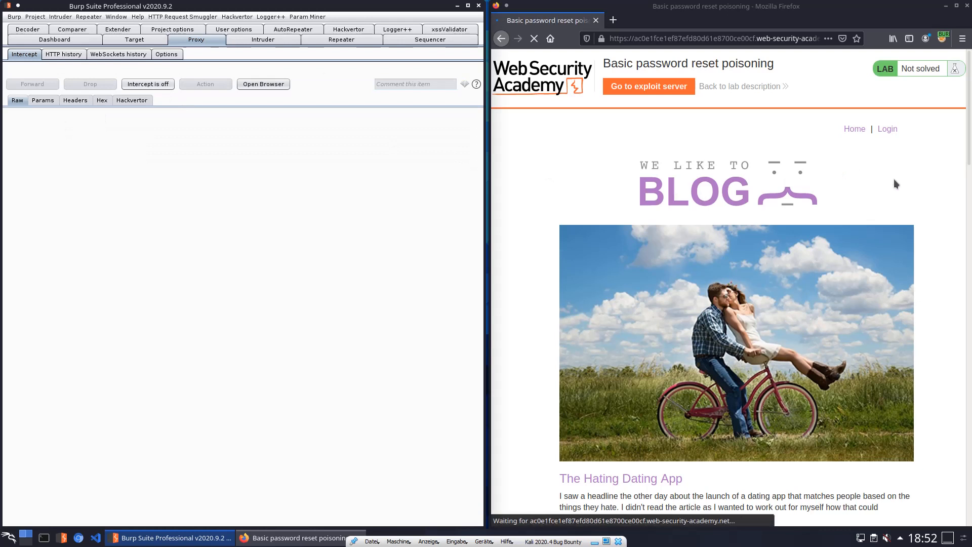
pyautogui.click(886, 128)
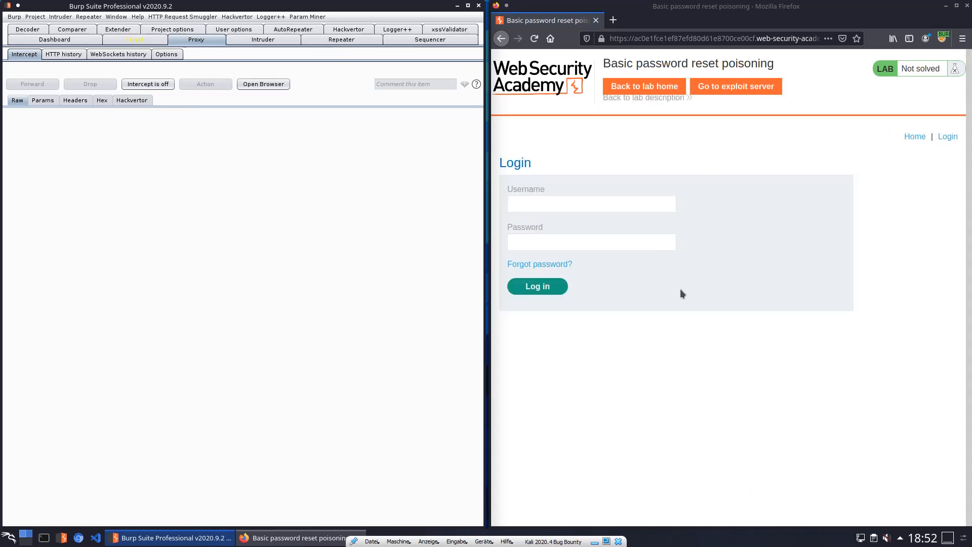
pyautogui.moveTo(538, 263)
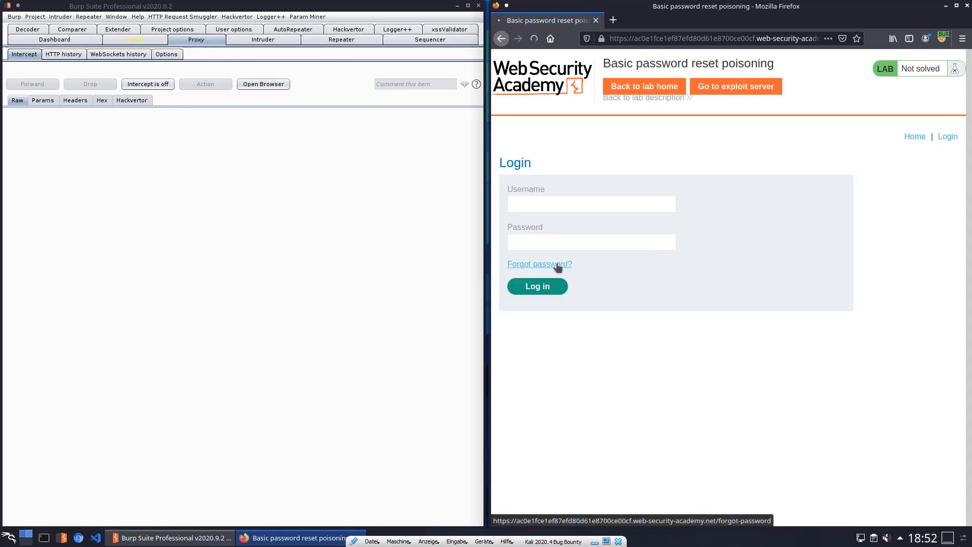
# Submit the Forgot password form for username wiener
pyautogui.click(538, 264)
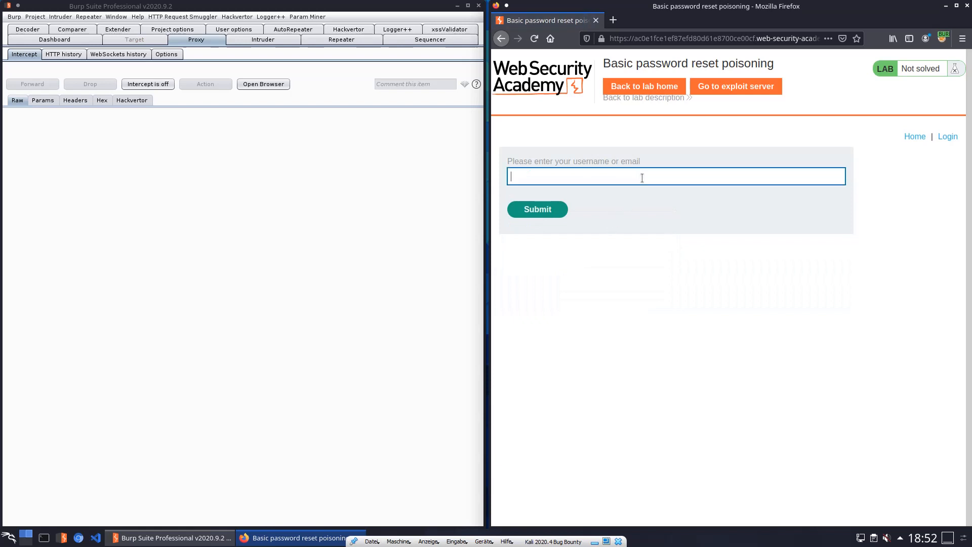
pyautogui.write('wiener')
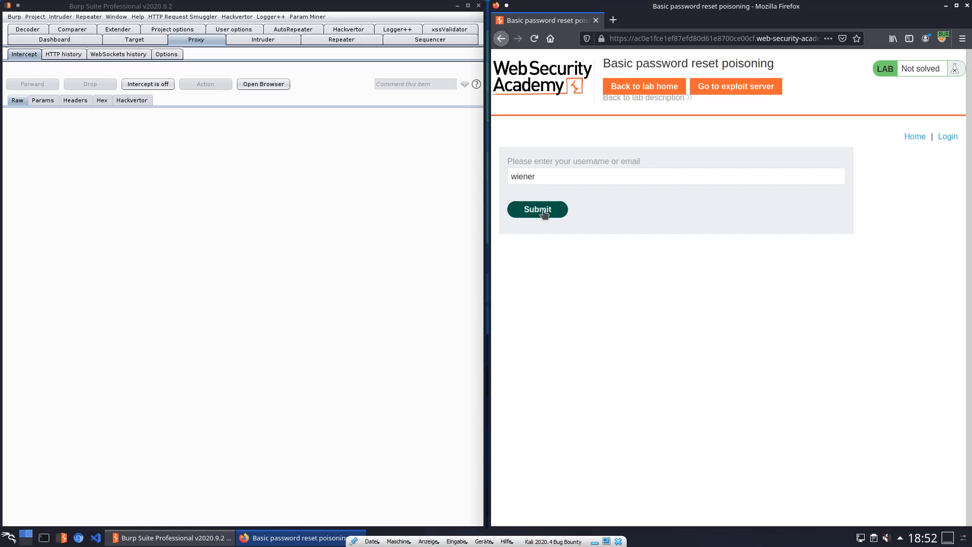
pyautogui.click(536, 209)
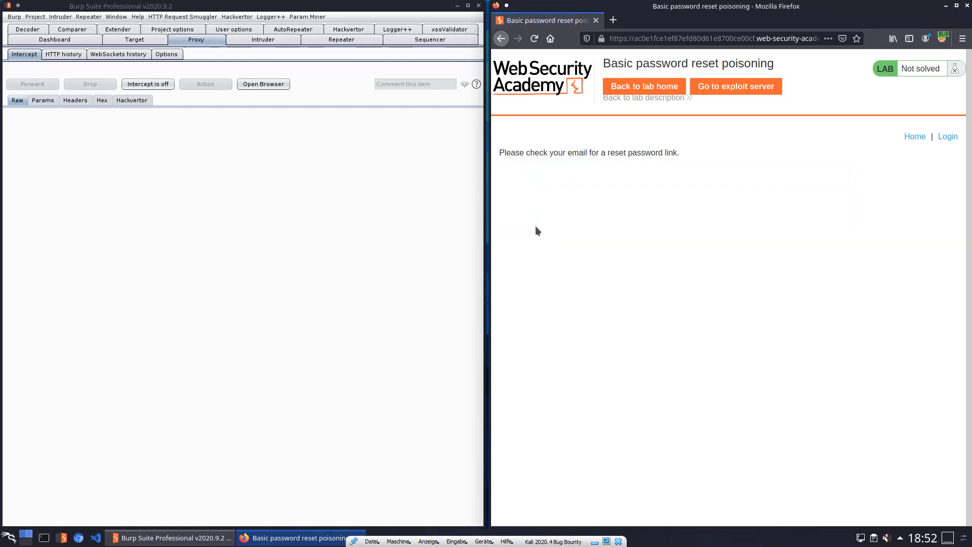
pyautogui.moveTo(670, 190)
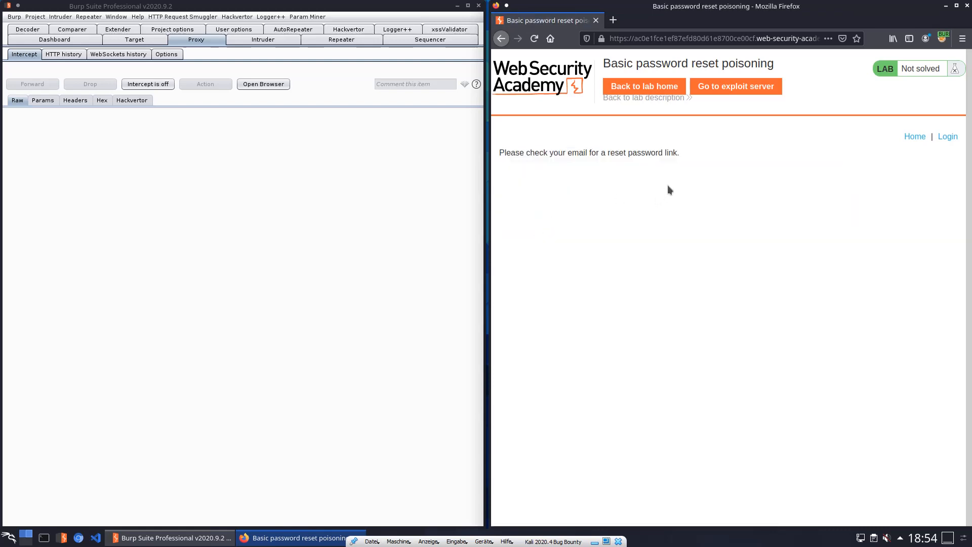
pyautogui.moveTo(701, 141)
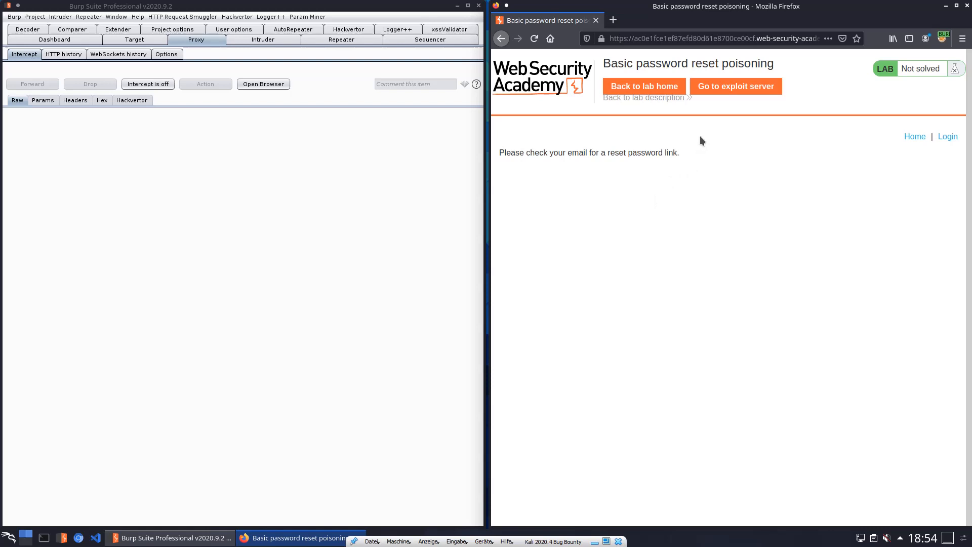
pyautogui.moveTo(735, 86)
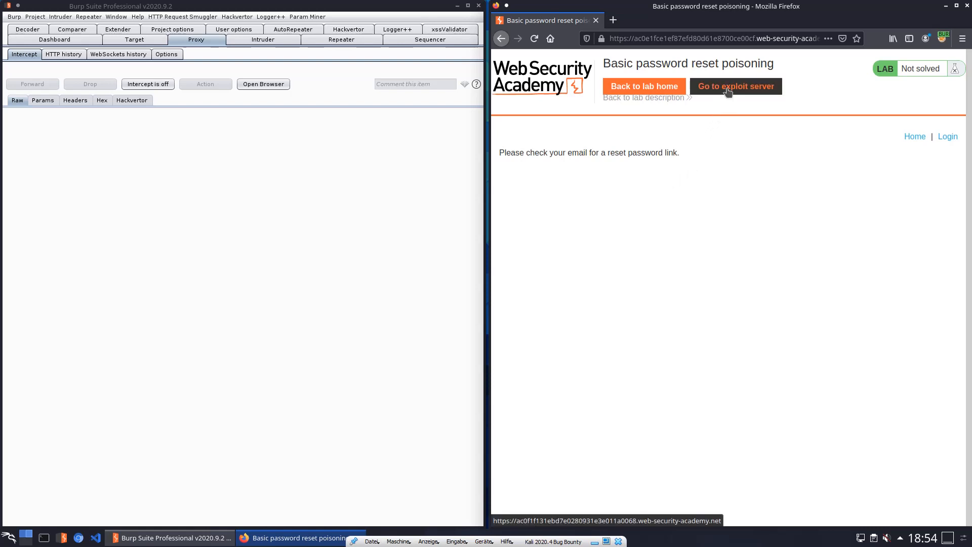
# View wiener's account recovery email in the exploit server's email client
pyautogui.click(735, 86)
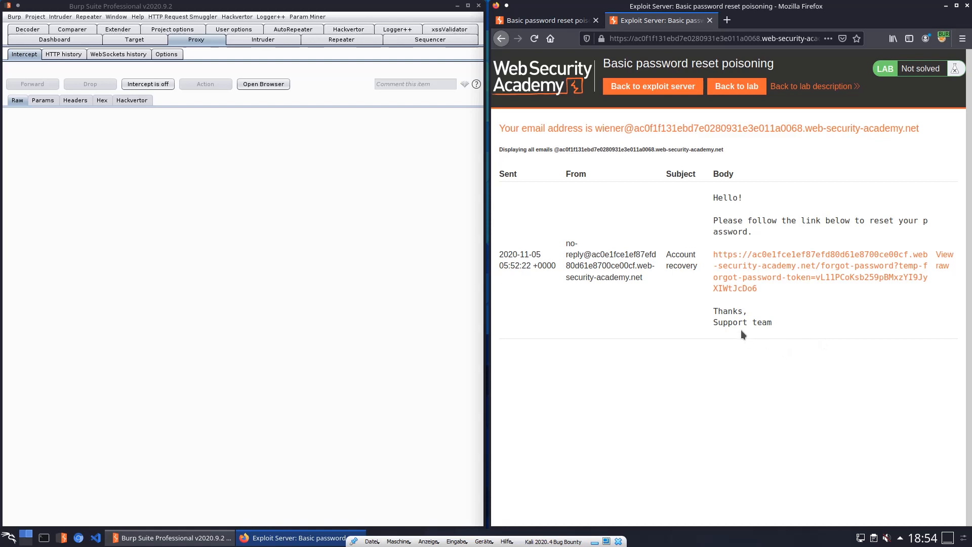
pyautogui.moveTo(738, 261)
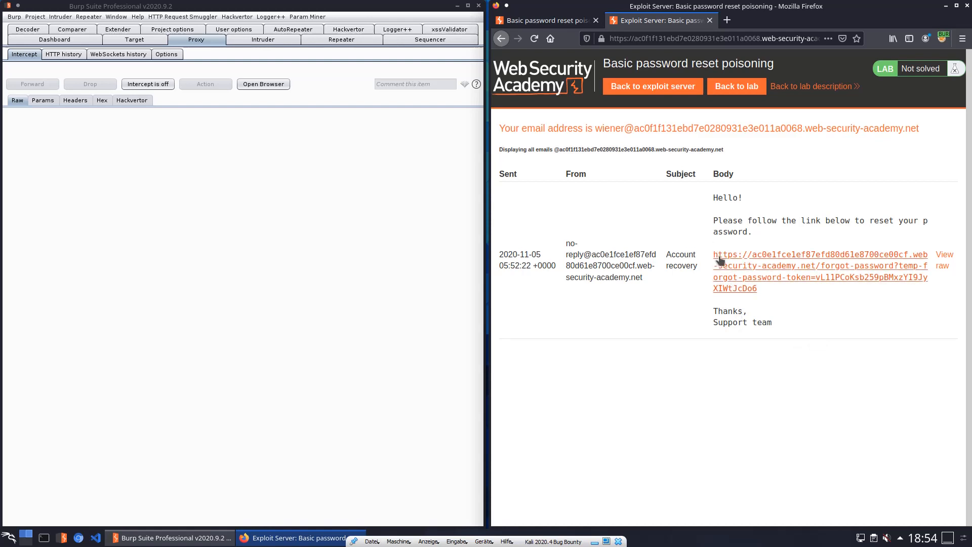
pyautogui.moveTo(841, 197)
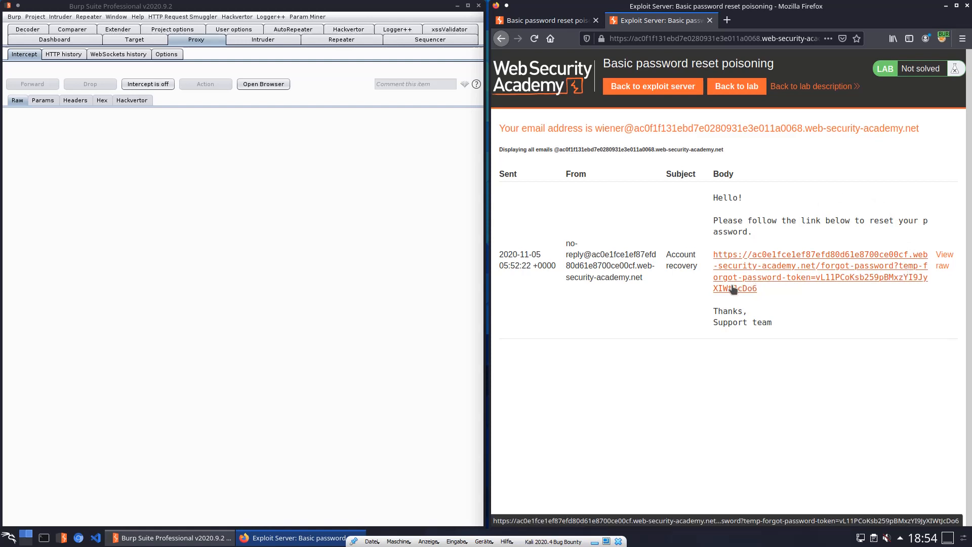
pyautogui.moveTo(826, 287)
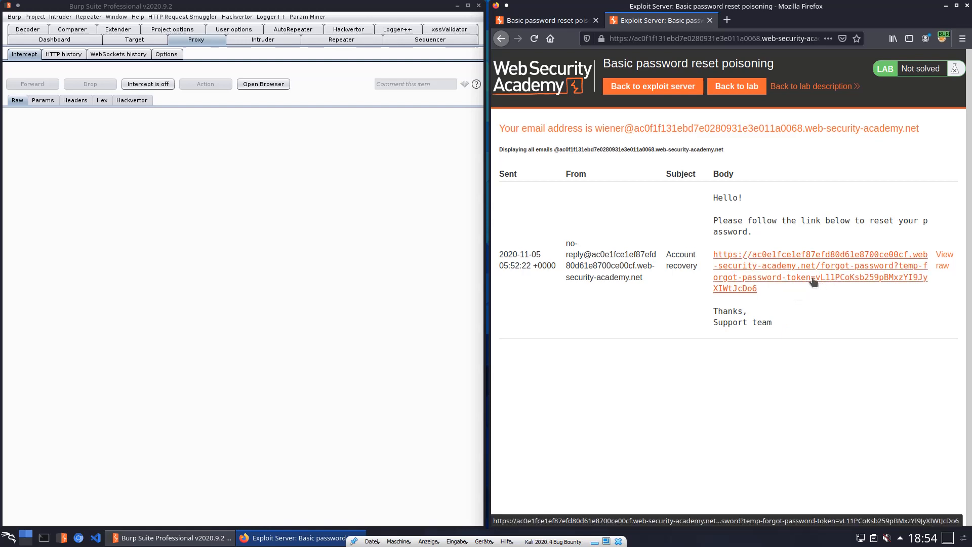
# Open the emailed reset link and submit a new password for wiener
pyautogui.click(839, 19)
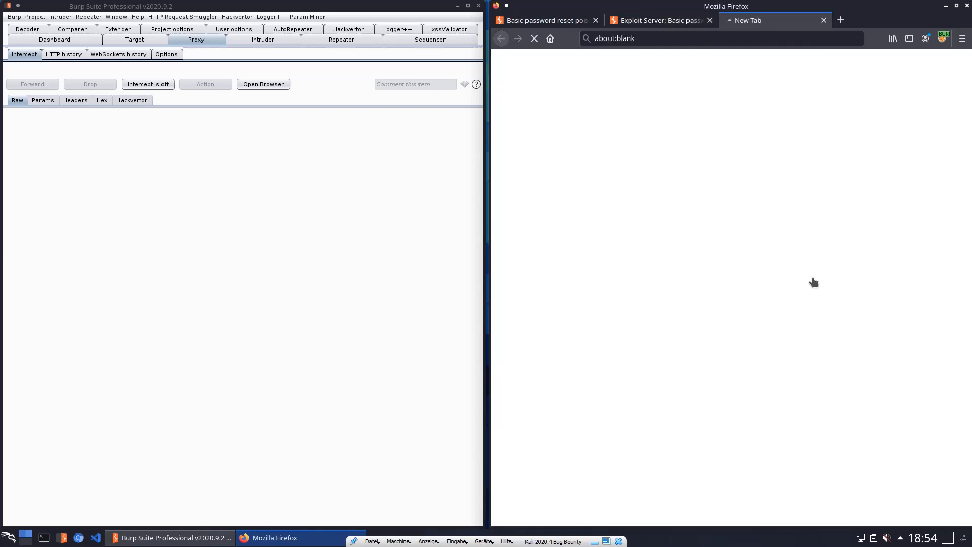
pyautogui.click(589, 176)
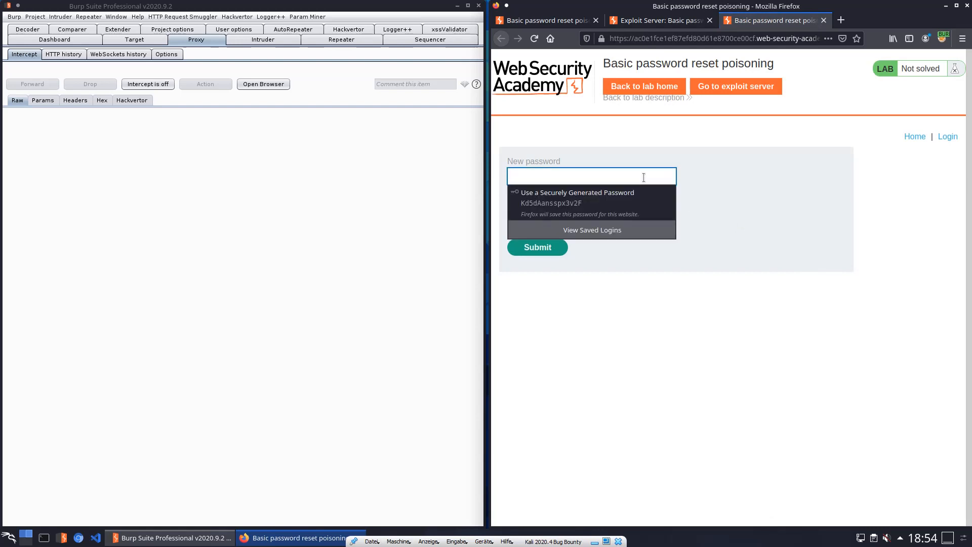
pyautogui.write('•••••')
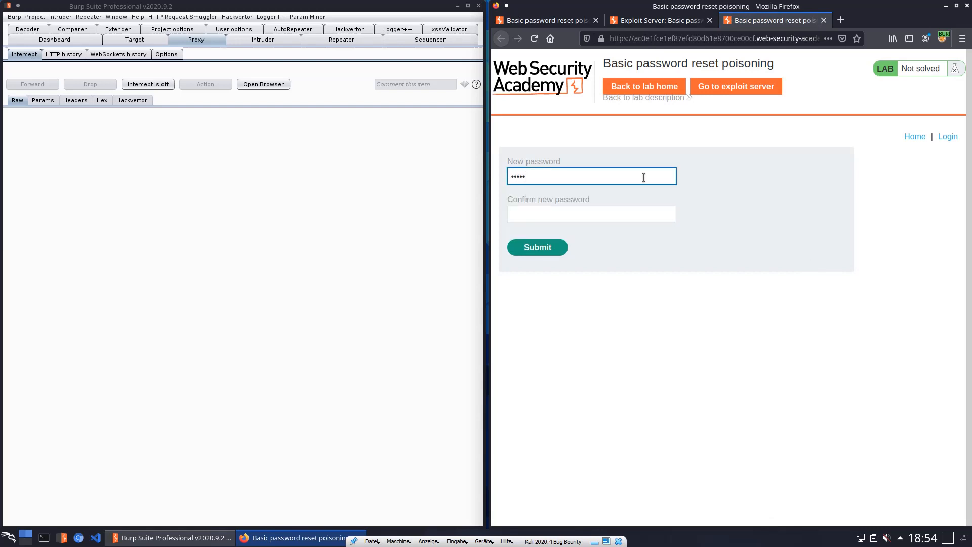
pyautogui.write('•••••')
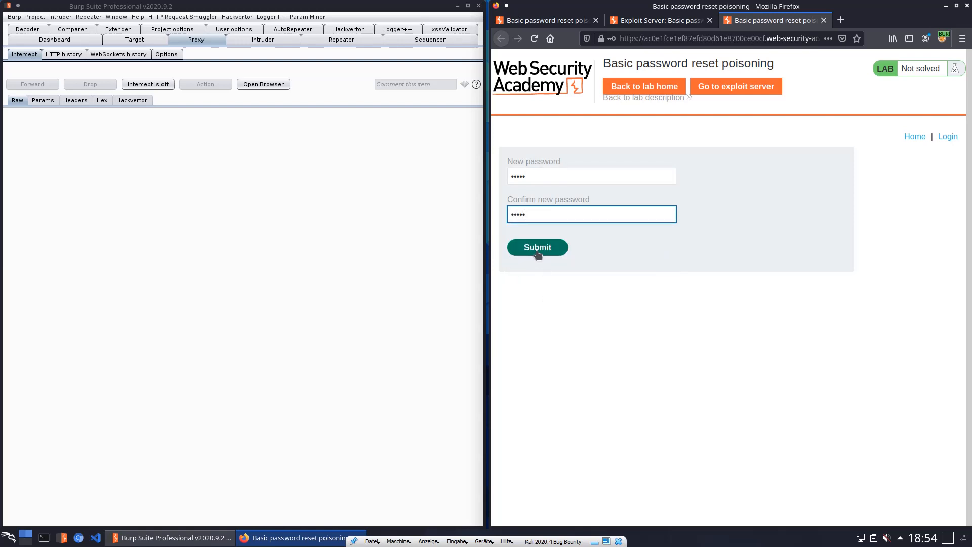
pyautogui.click(537, 246)
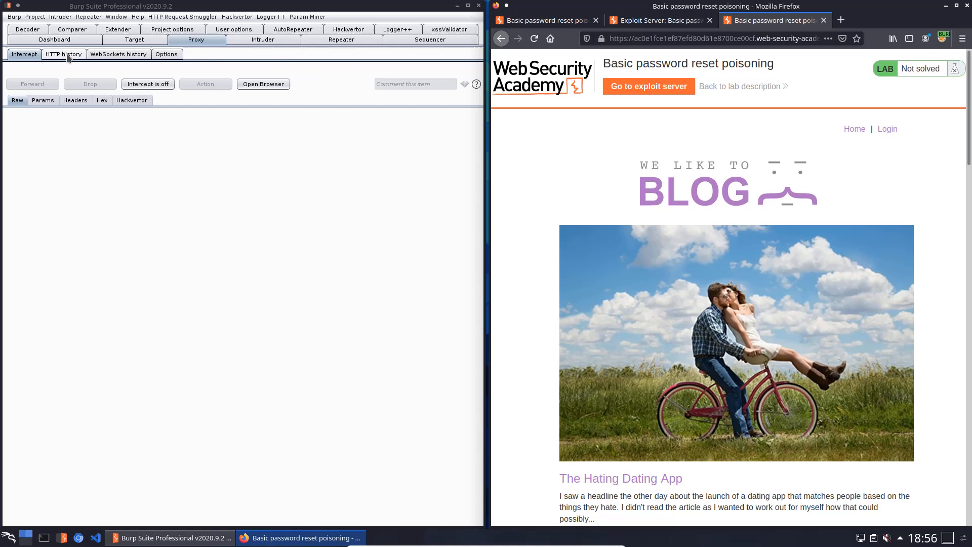
# Locate and select the POST /forgot-password entry in Proxy HTTP history
pyautogui.click(63, 54)
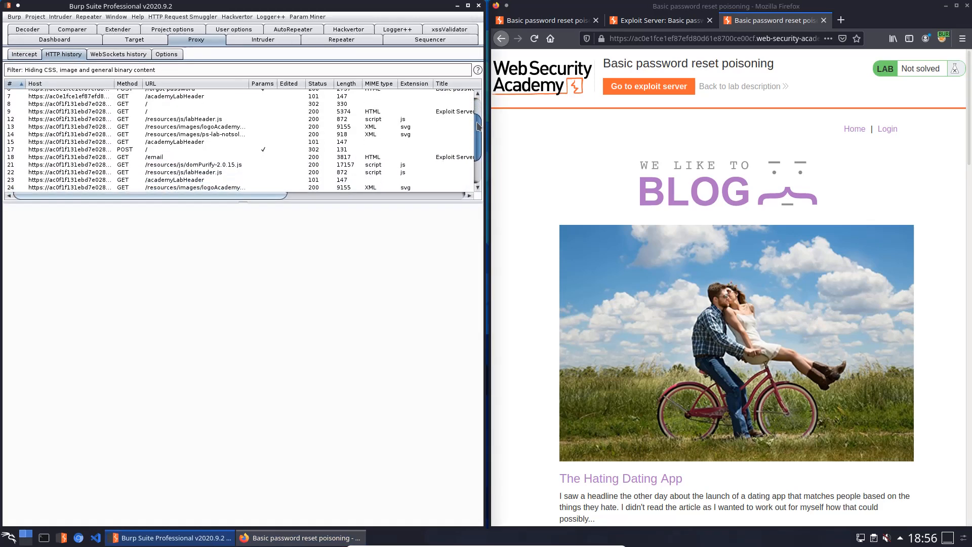
pyautogui.scroll(-3)
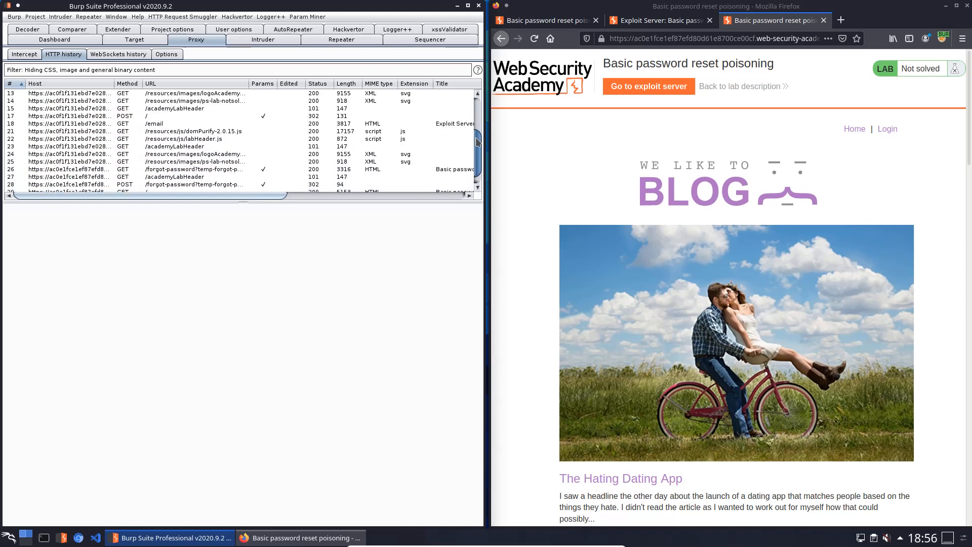
pyautogui.scroll(-3)
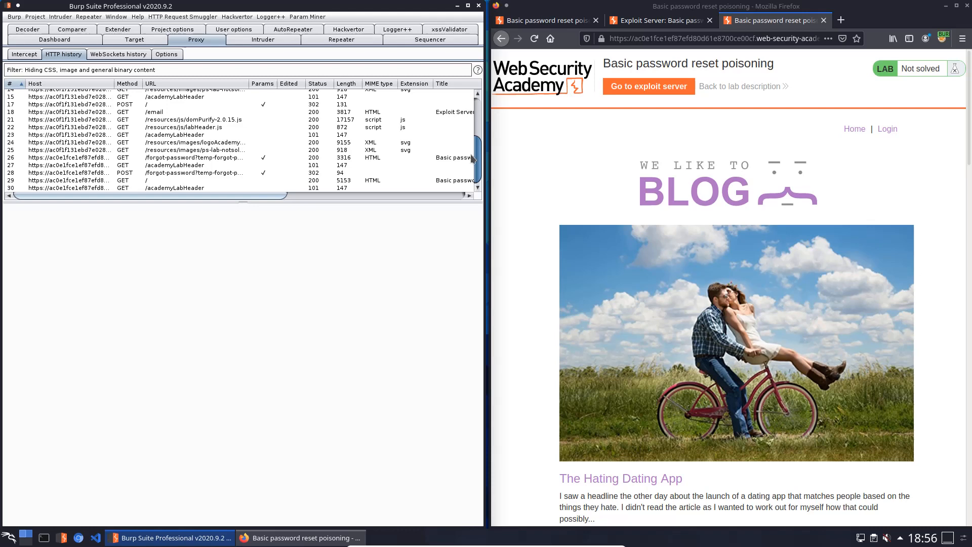
pyautogui.scroll(-3)
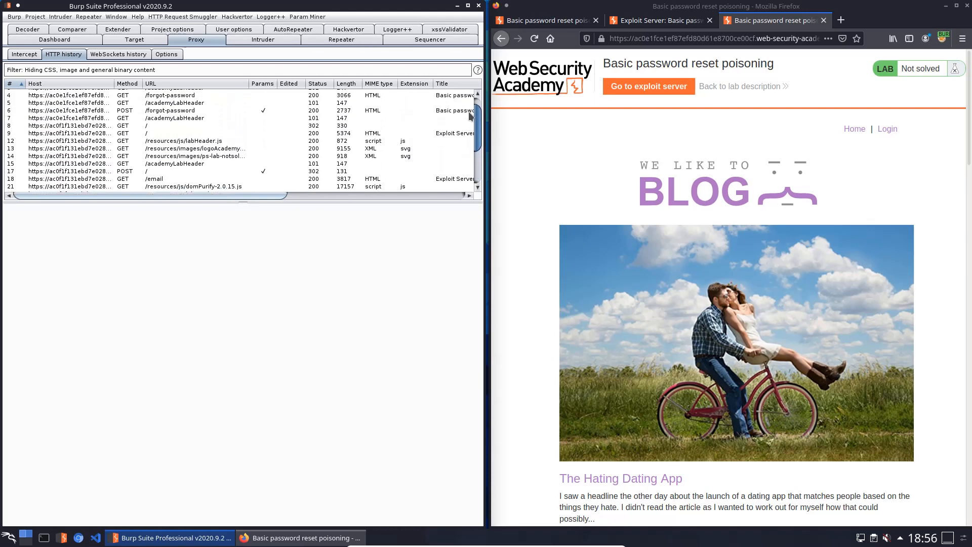
pyautogui.click(174, 113)
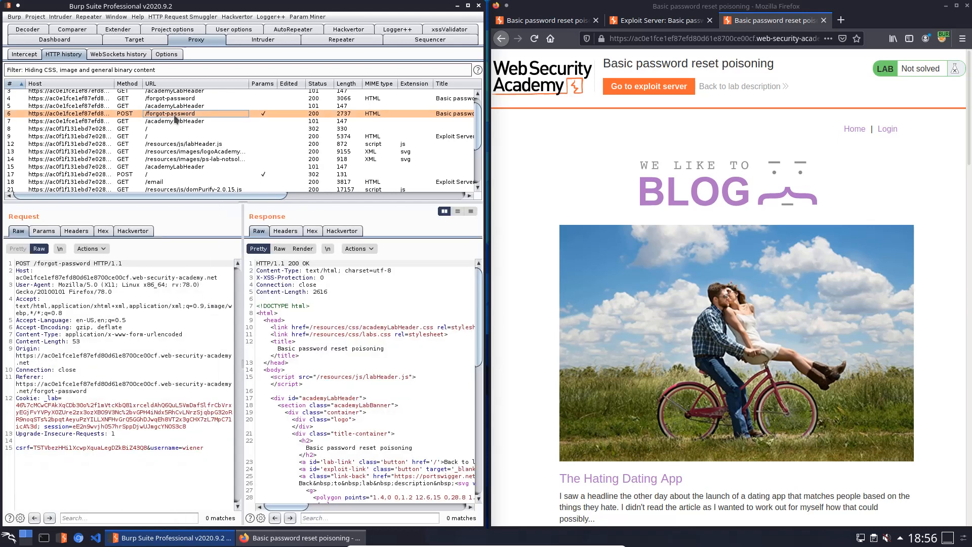
pyautogui.moveTo(141, 339)
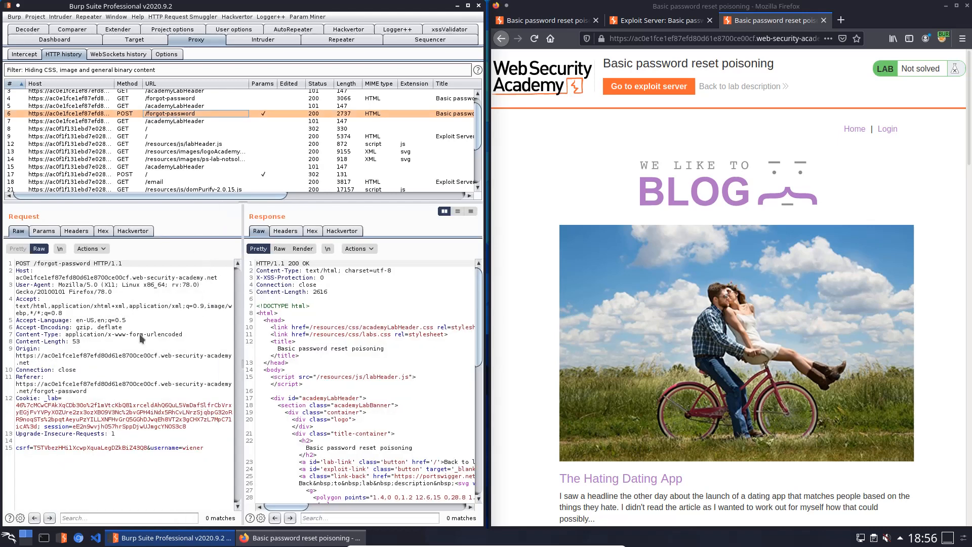
pyautogui.doubleClick(190, 448)
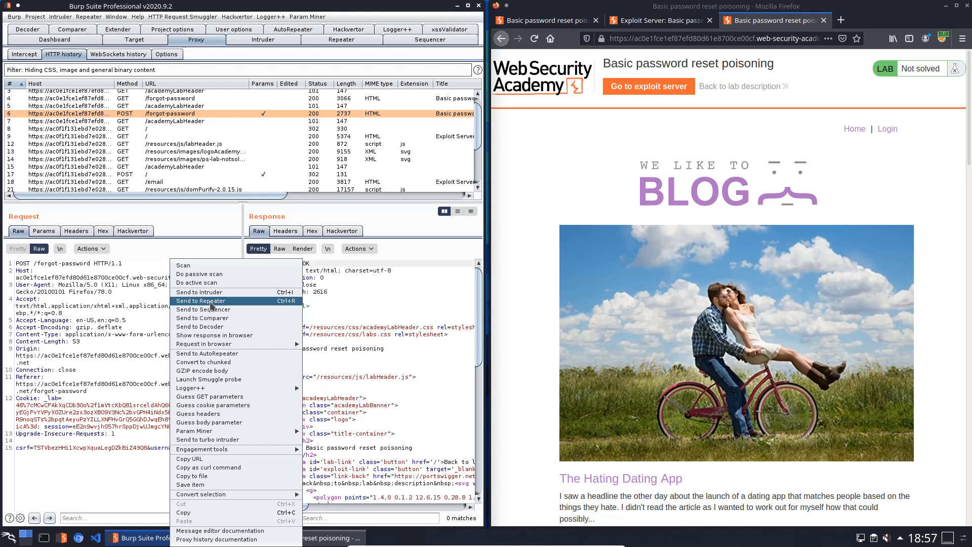
# Send the forgot-password request to Repeater and resend it with Host abcd1234
pyautogui.click(198, 301)
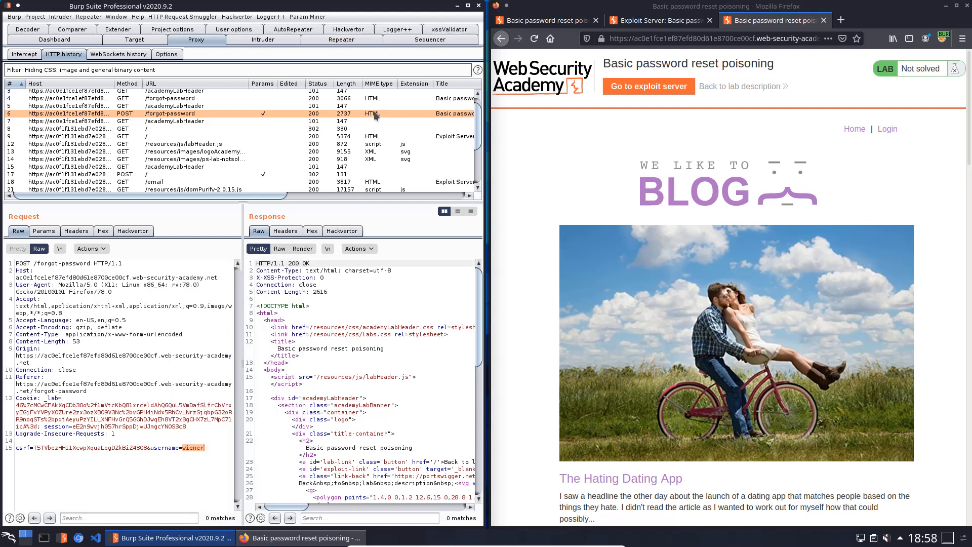
pyautogui.click(341, 39)
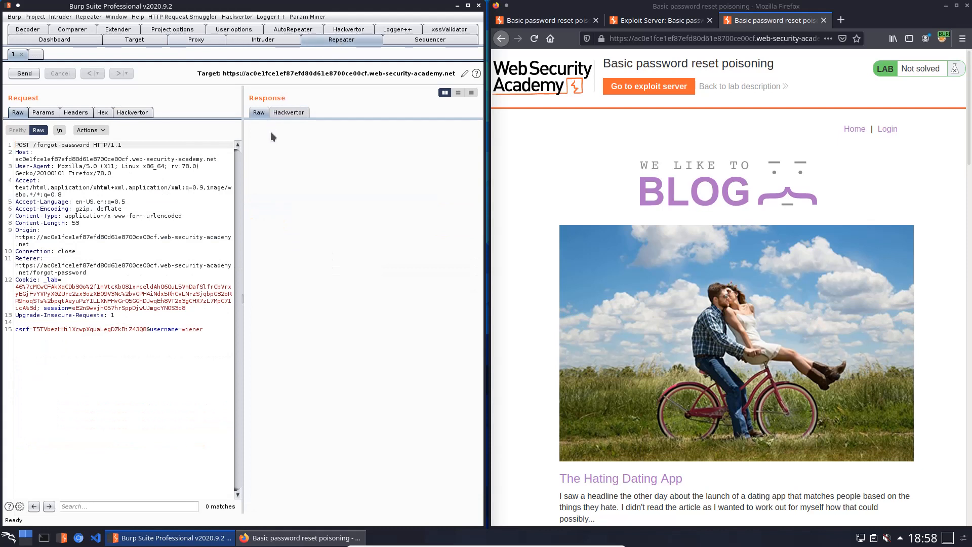
pyautogui.doubleClick(208, 159)
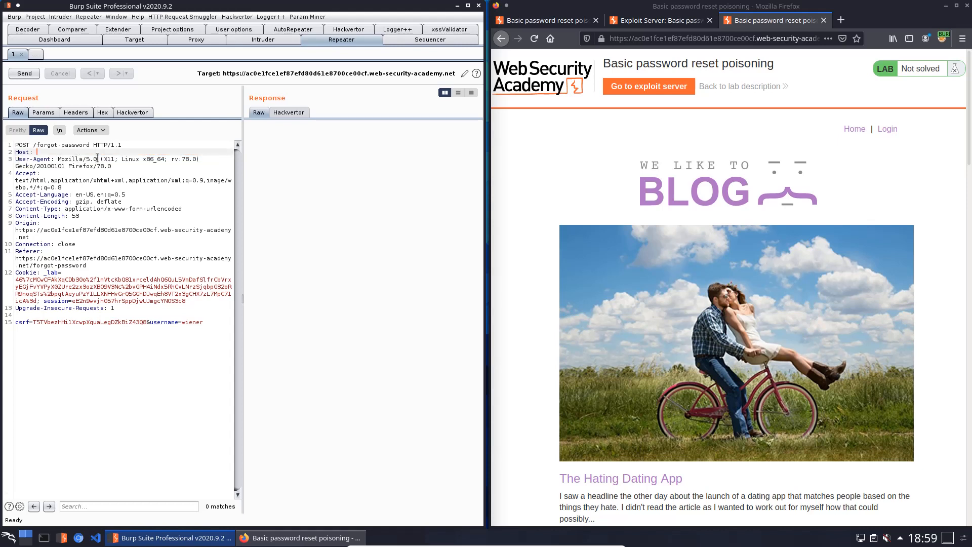
pyautogui.write('abcd')
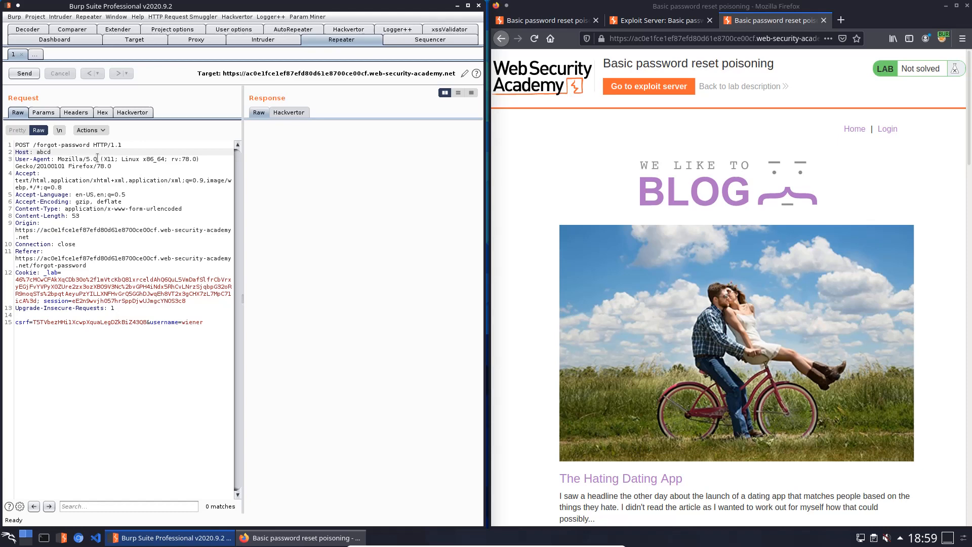
pyautogui.write('1234')
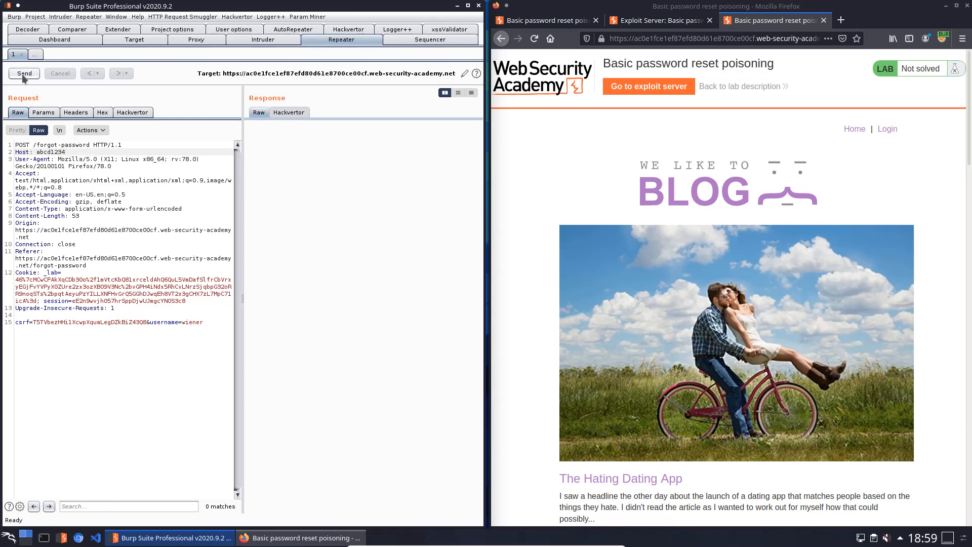
pyautogui.click(24, 73)
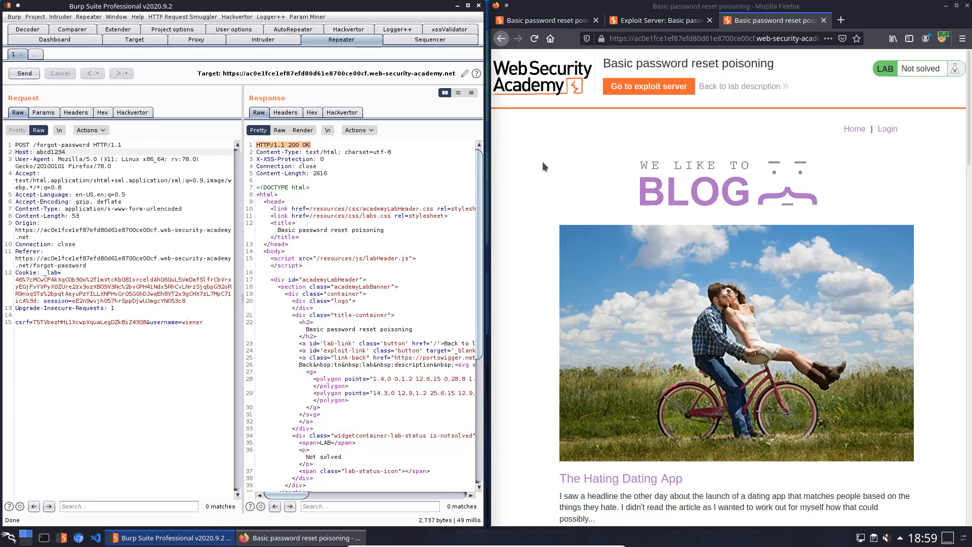
pyautogui.click(657, 19)
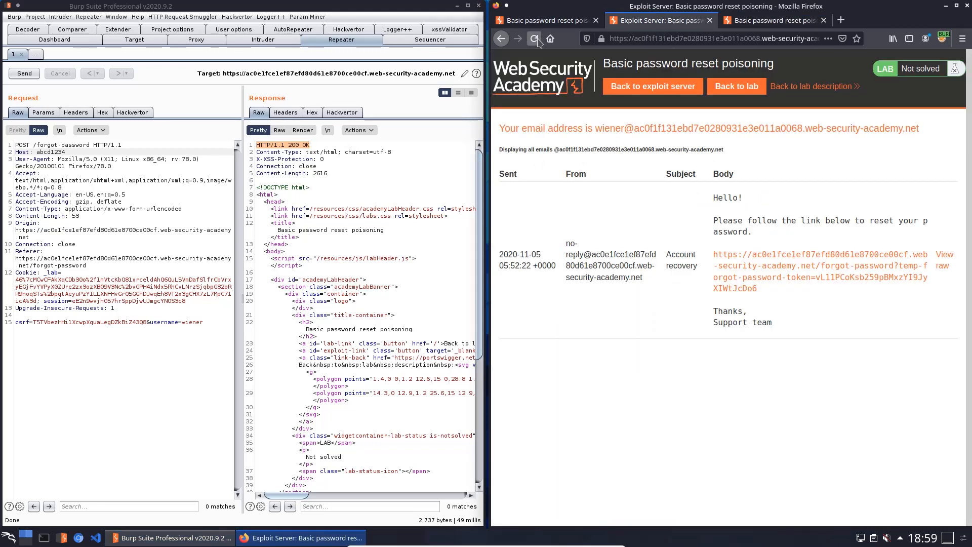
# Reload the exploit server inbox to reveal the reset link pointing to abcd1234
pyautogui.click(517, 38)
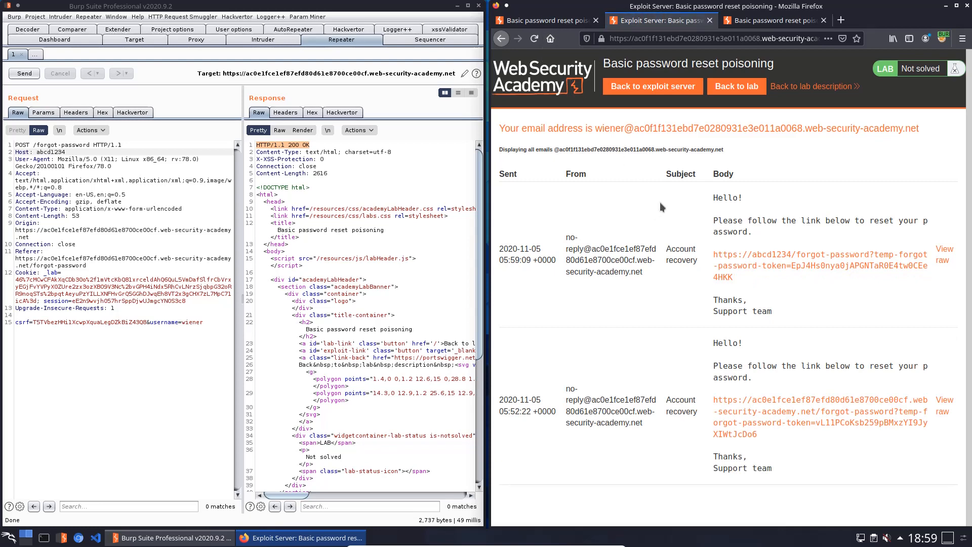
pyautogui.moveTo(705, 318)
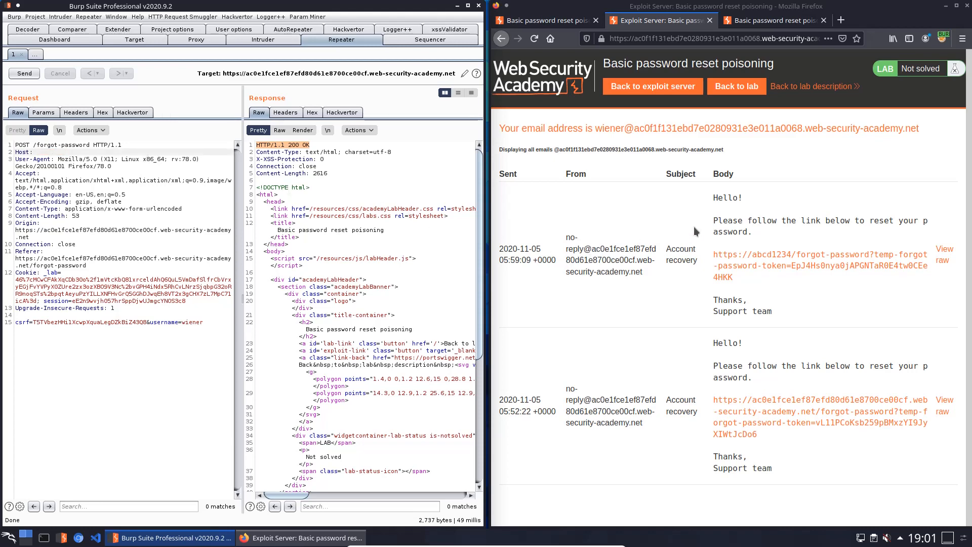
pyautogui.moveTo(709, 188)
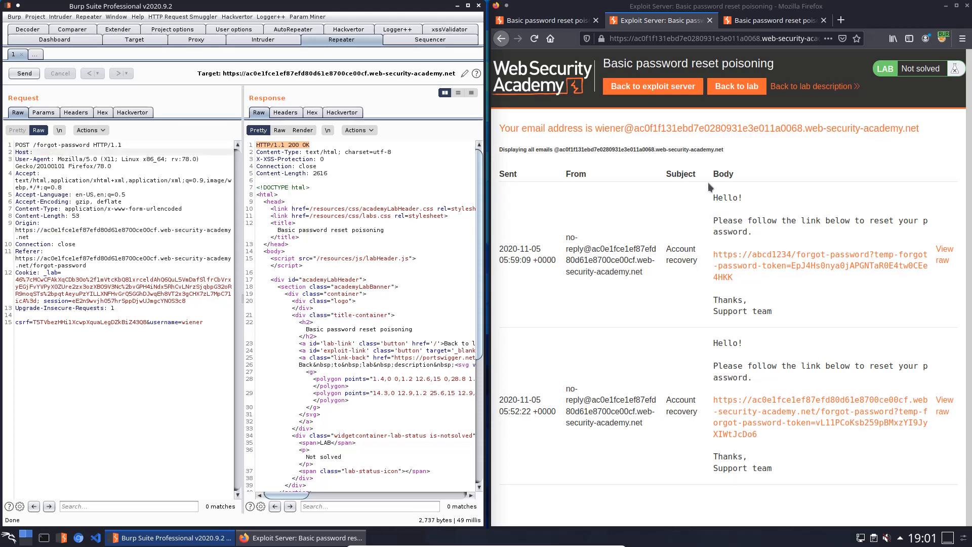
pyautogui.moveTo(663, 92)
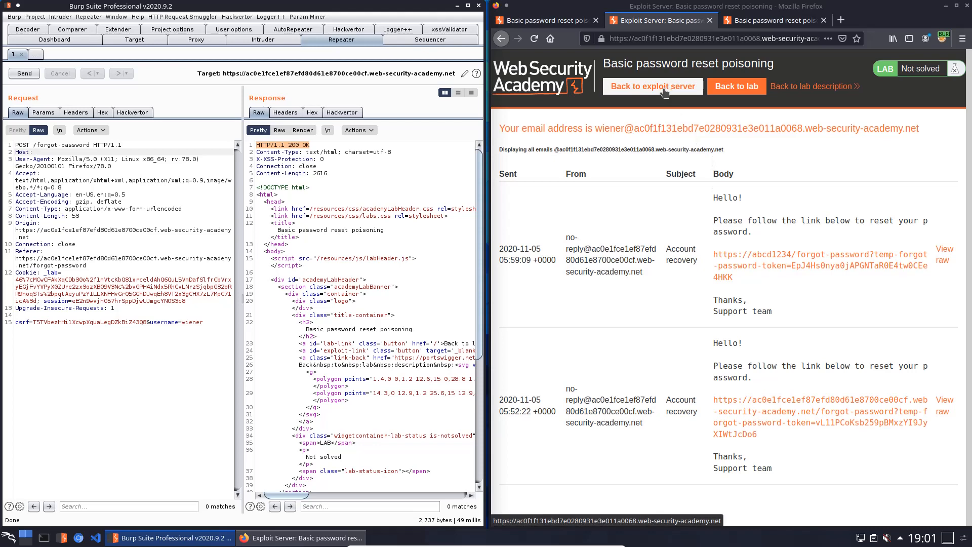
# Copy the exploit server hostname and resend the forgot-password request for carlos
pyautogui.click(652, 86)
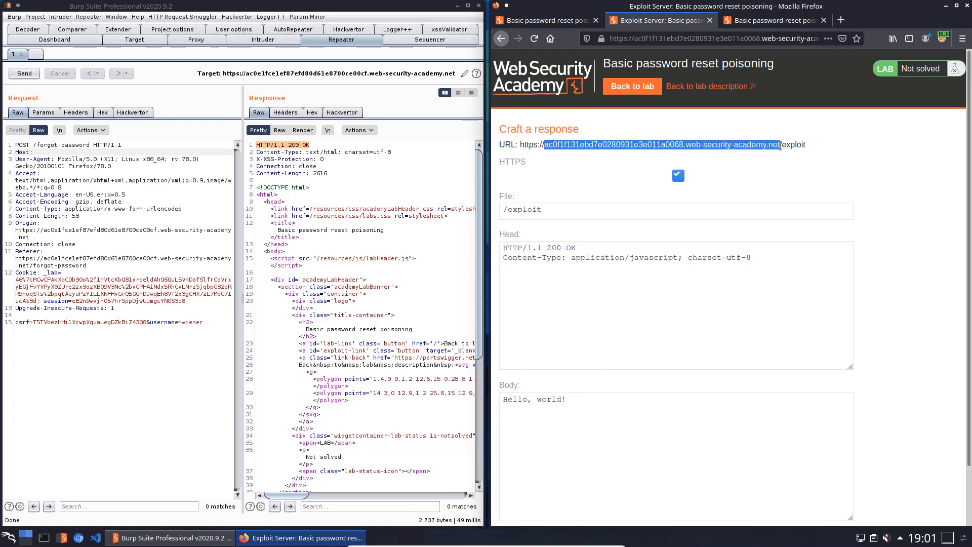
pyautogui.rightClick(667, 144)
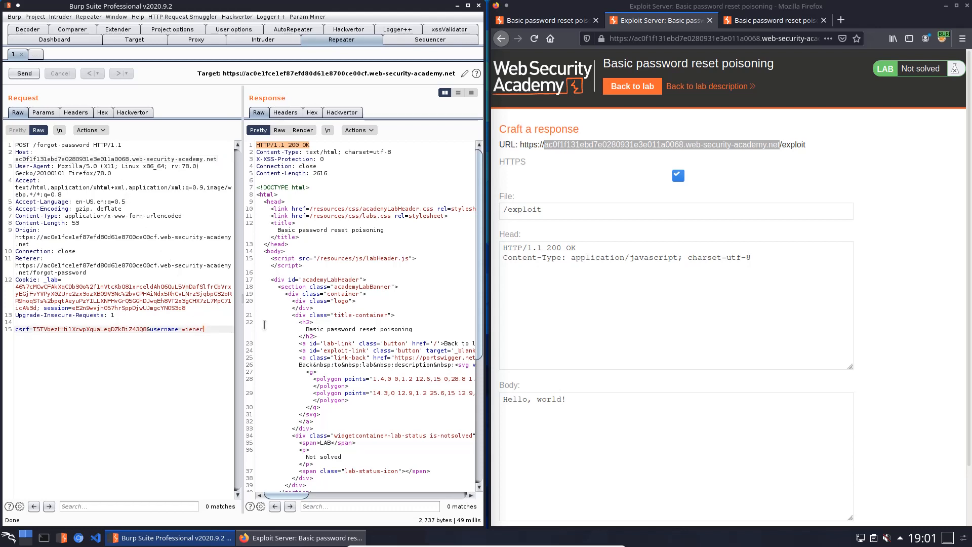
pyautogui.press('Backspace')
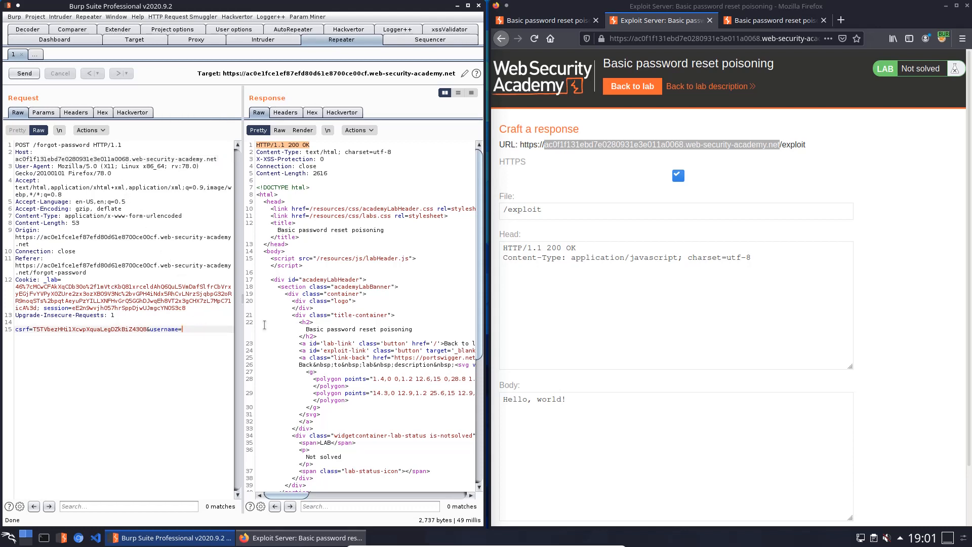
pyautogui.write('carlos')
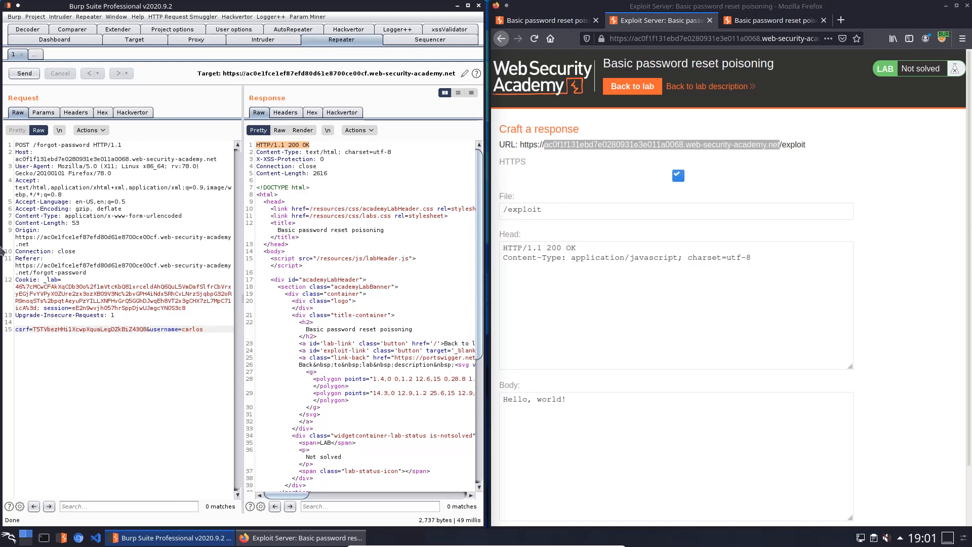
pyautogui.click(24, 73)
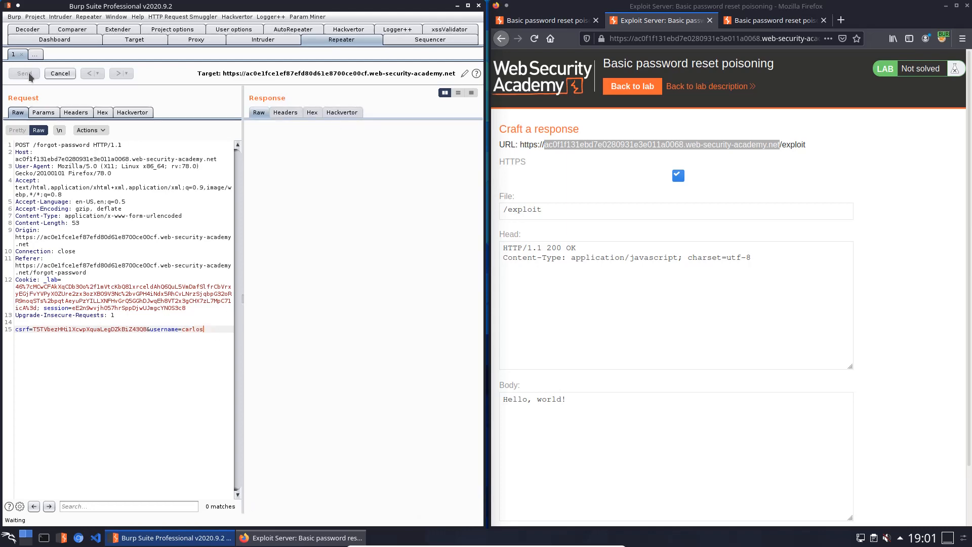
pyautogui.click(24, 73)
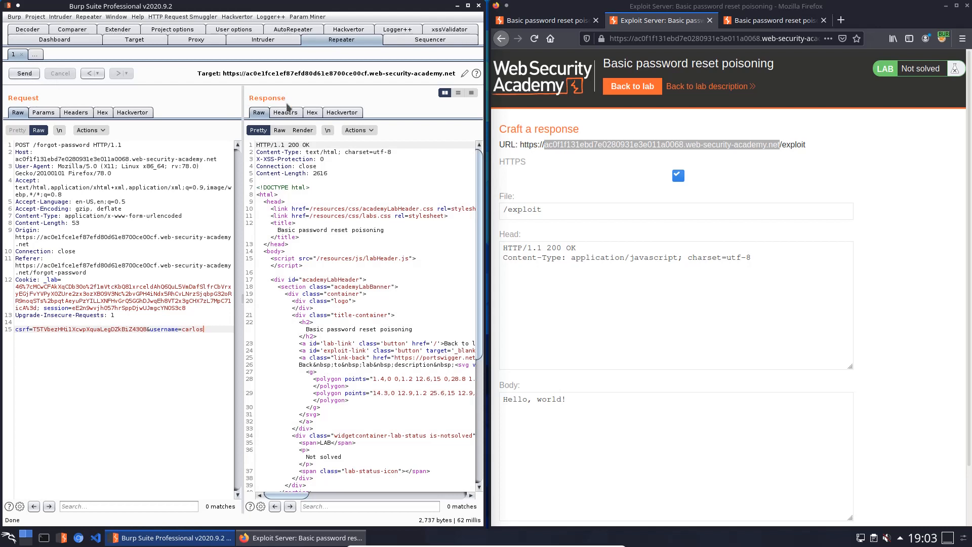
# Open the exploit server access log and scroll right to carlos's temp-forgot-password-token
pyautogui.click(677, 175)
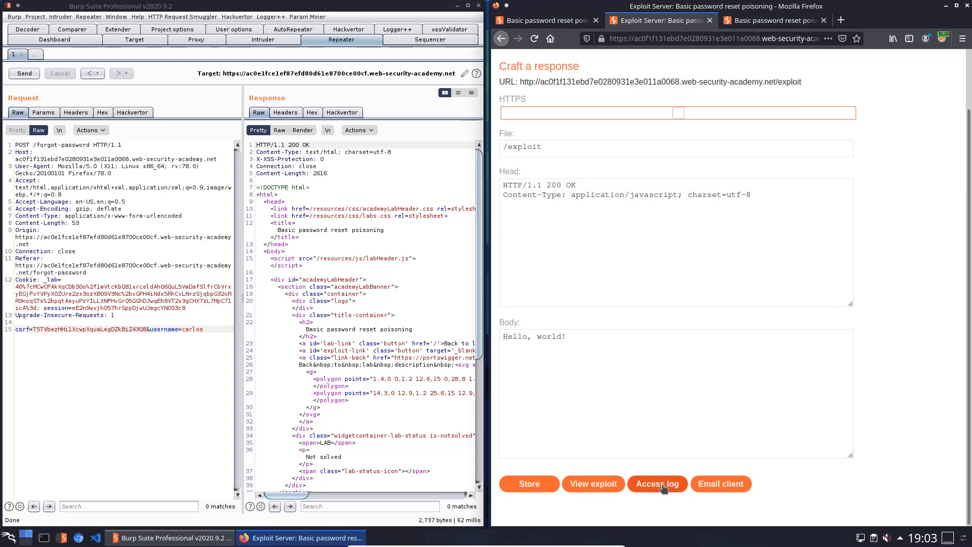
pyautogui.click(657, 484)
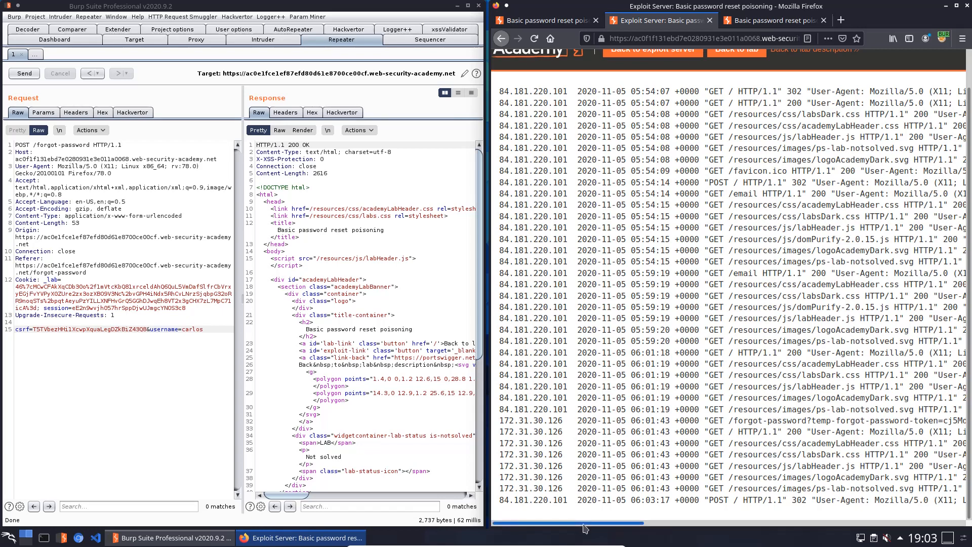
pyautogui.hscroll(3)
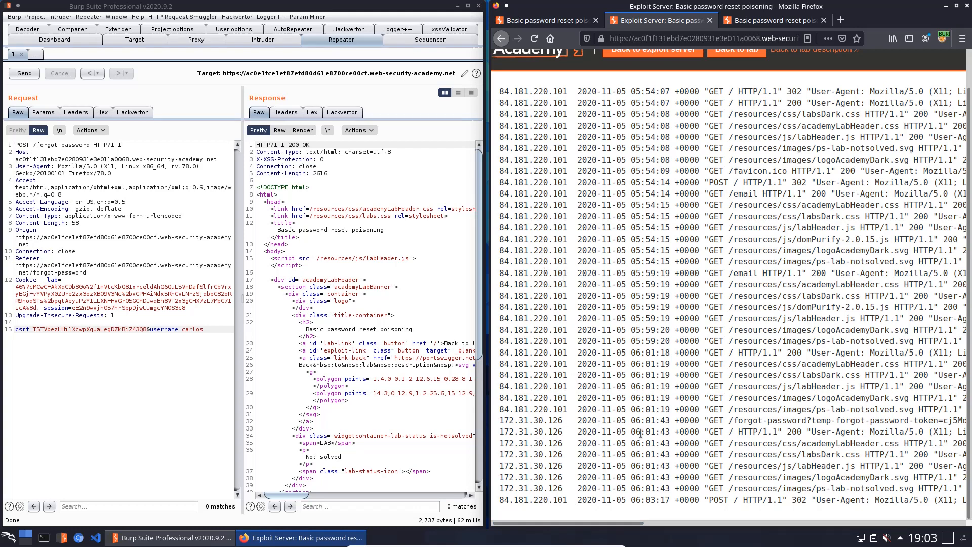
pyautogui.hscroll(3)
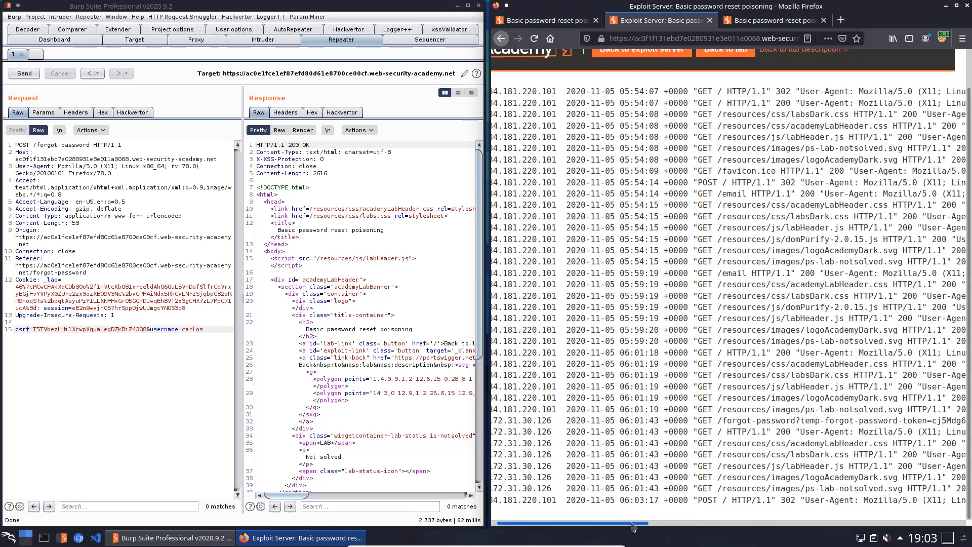
pyautogui.hscroll(3)
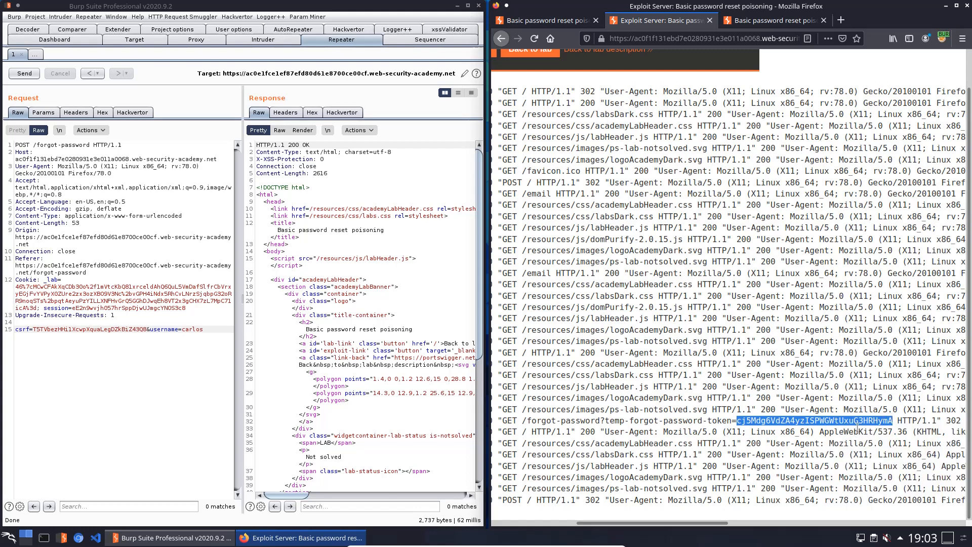
pyautogui.click(771, 20)
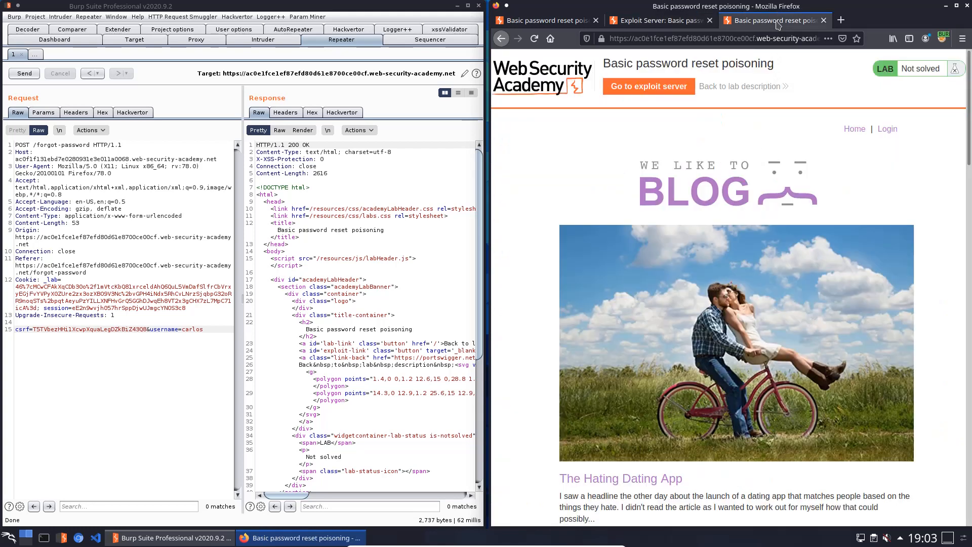
pyautogui.click(840, 19)
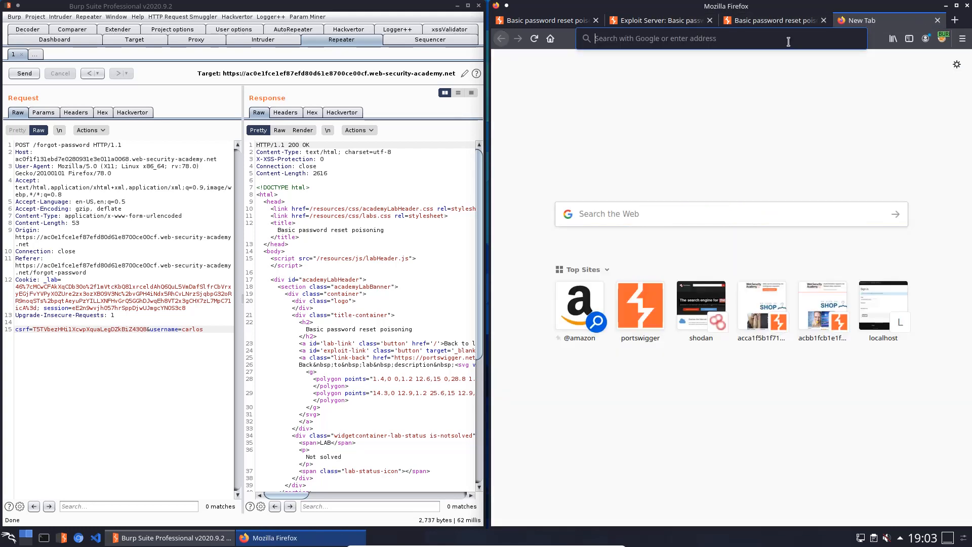
pyautogui.click(713, 38)
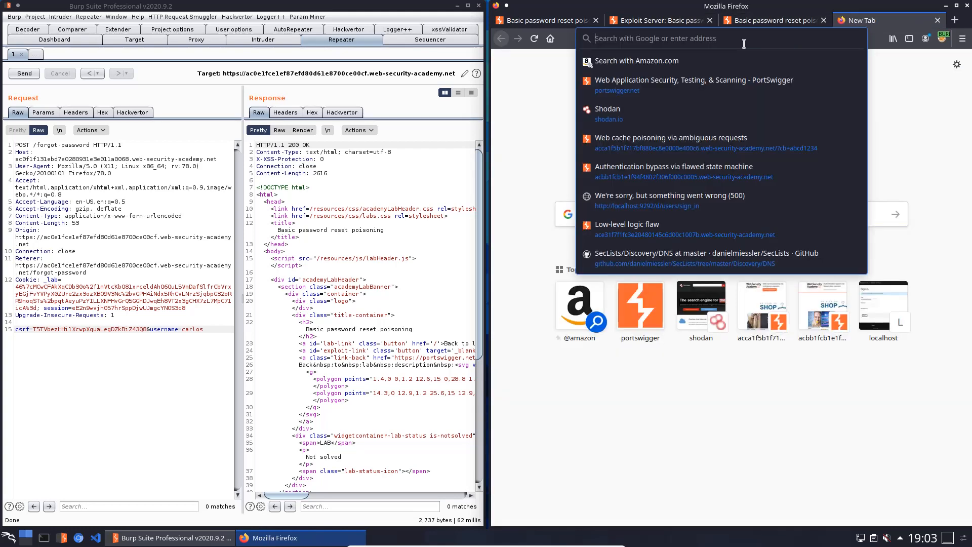
pyautogui.write('cj5Mdg6VdZA4yzISPWGWtUxuG3HRHymA')
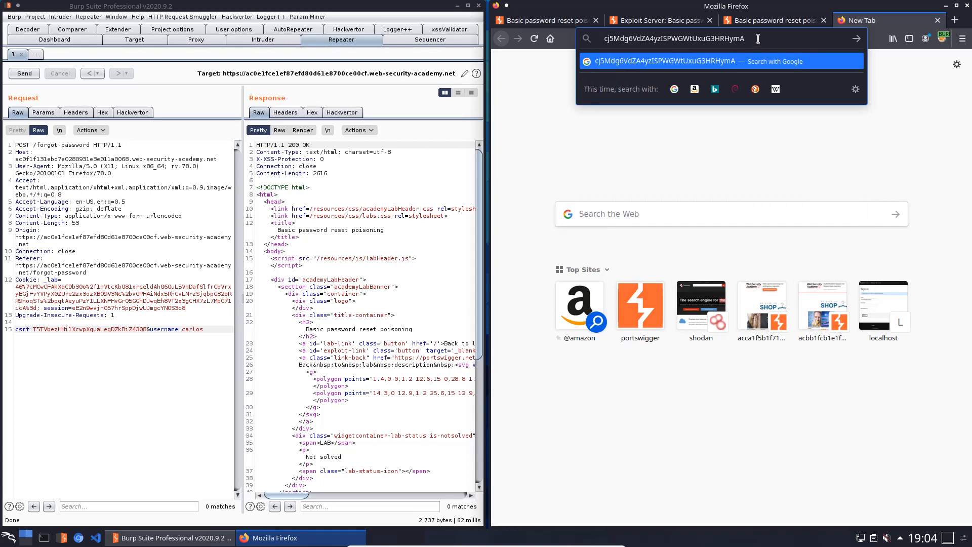
pyautogui.click(659, 20)
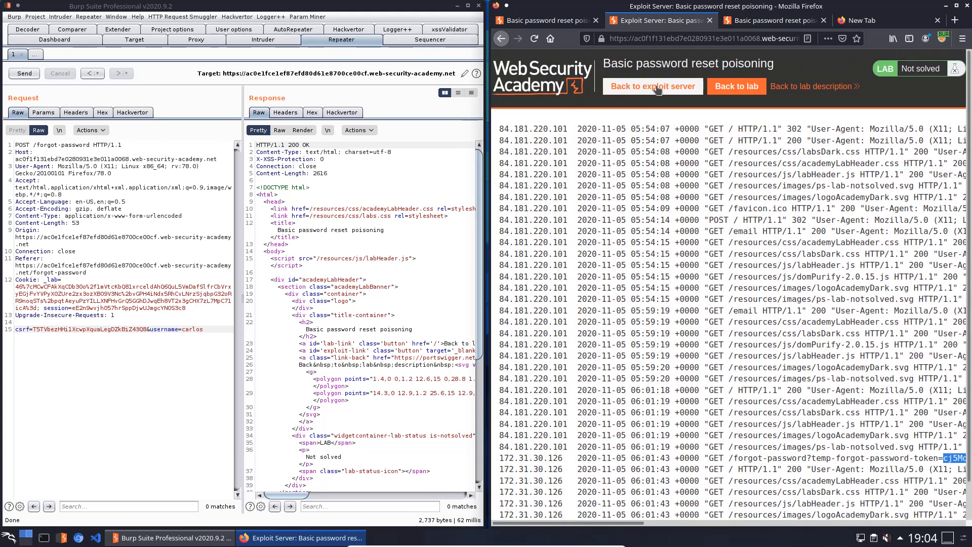
# Copy the password-reset link from the Account recovery email in the exploit server inbox
pyautogui.click(652, 86)
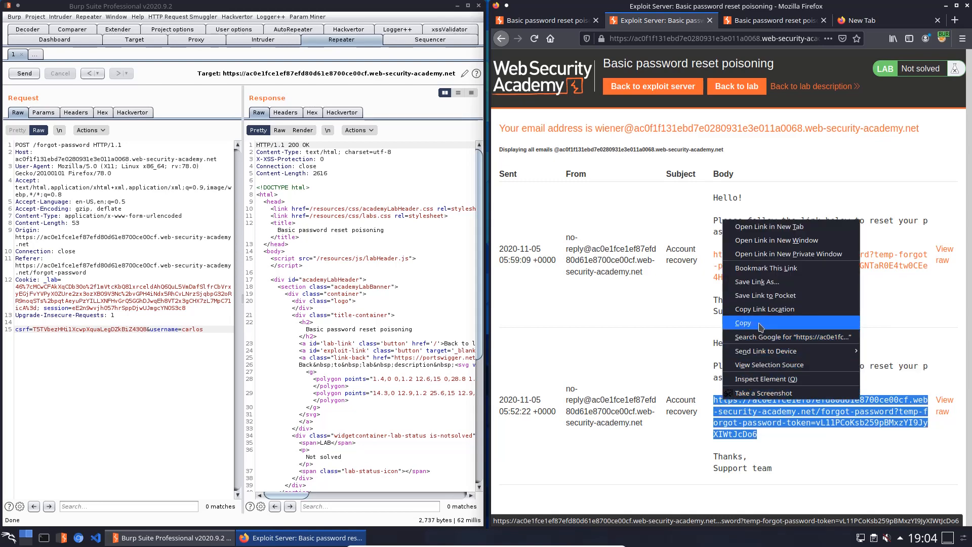
pyautogui.click(742, 322)
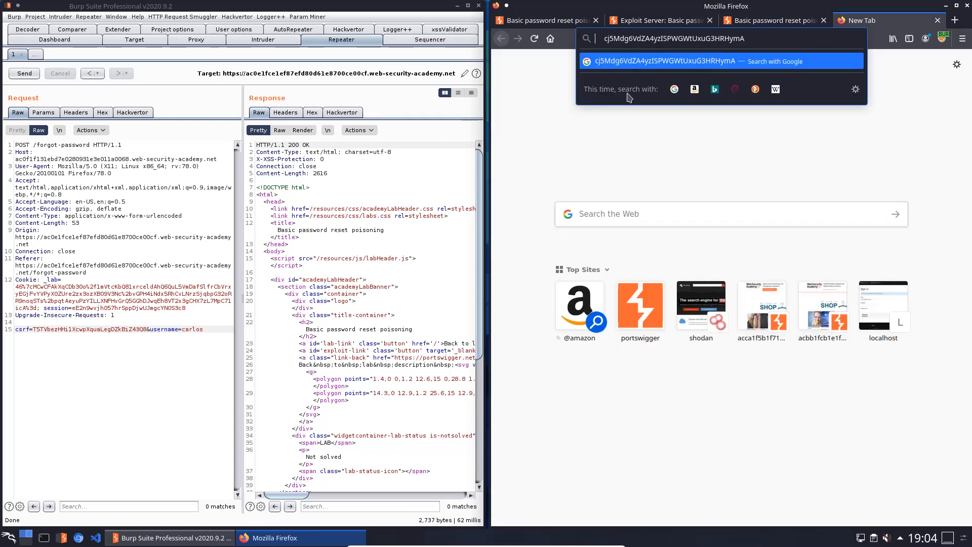
pyautogui.moveTo(632, 113)
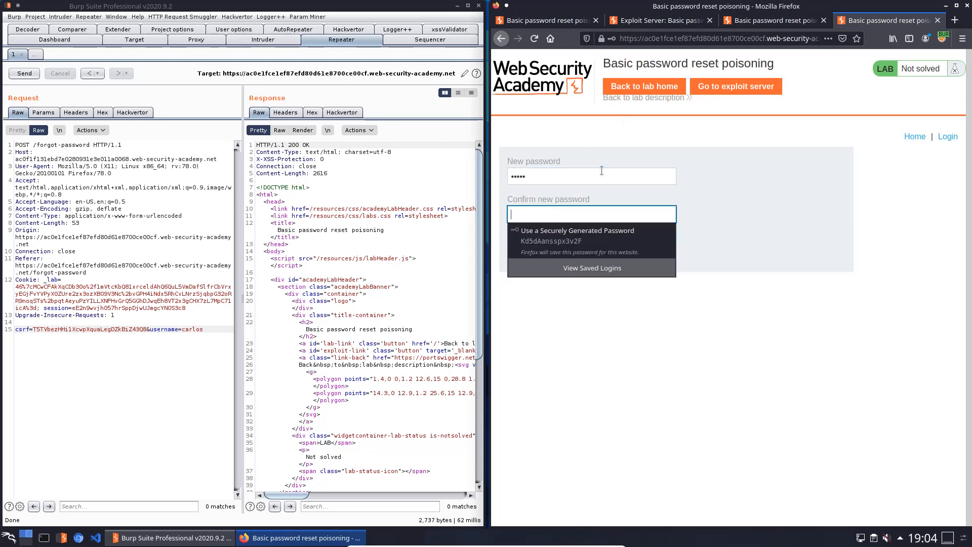
# Enter carlos's new password and submit the password reset form
pyautogui.write('•••••')
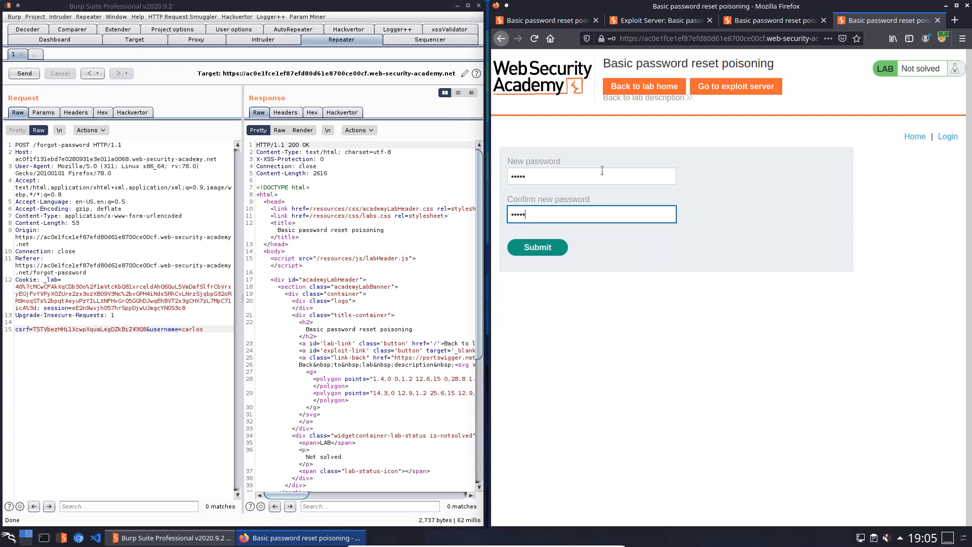
pyautogui.click(537, 247)
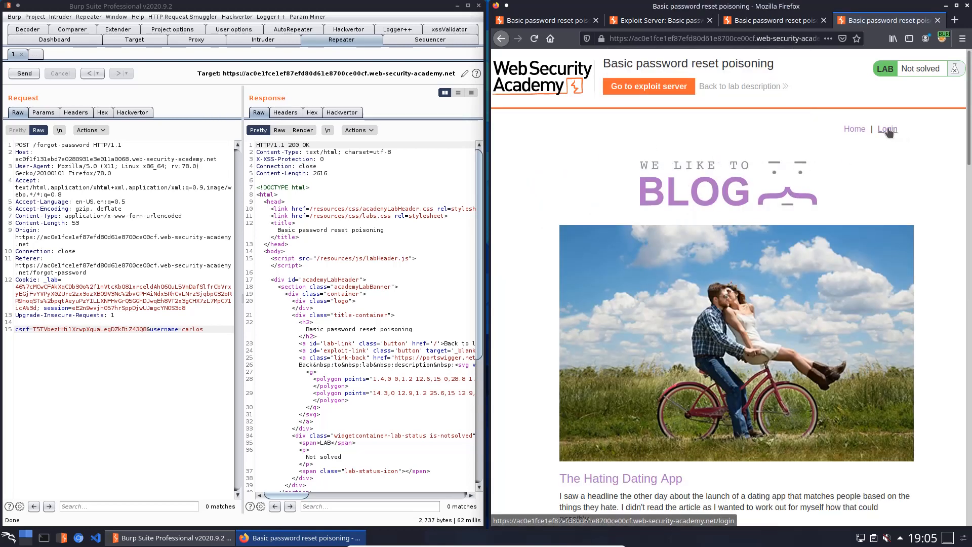
# Log in as carlos with the new password and decline Firefox's save-password prompt
pyautogui.click(887, 129)
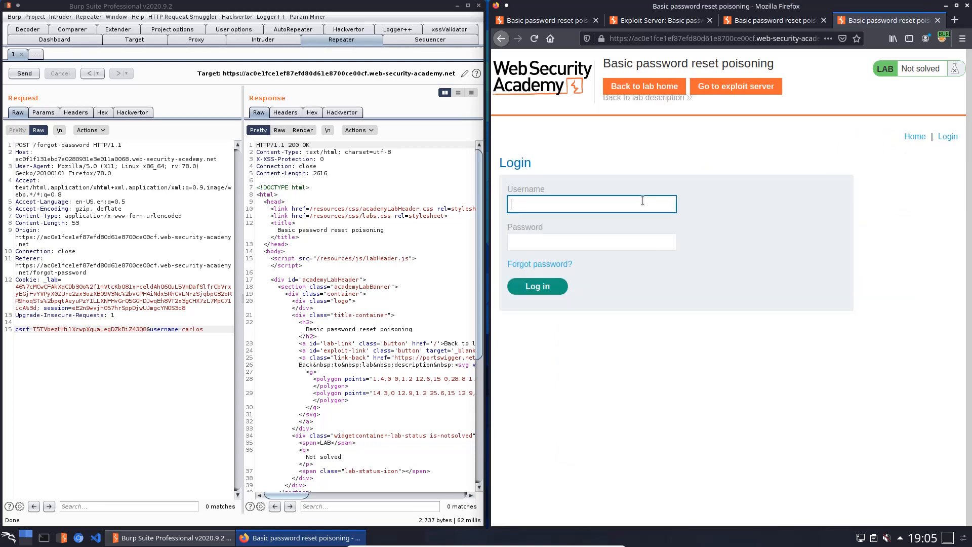
pyautogui.write('carl')
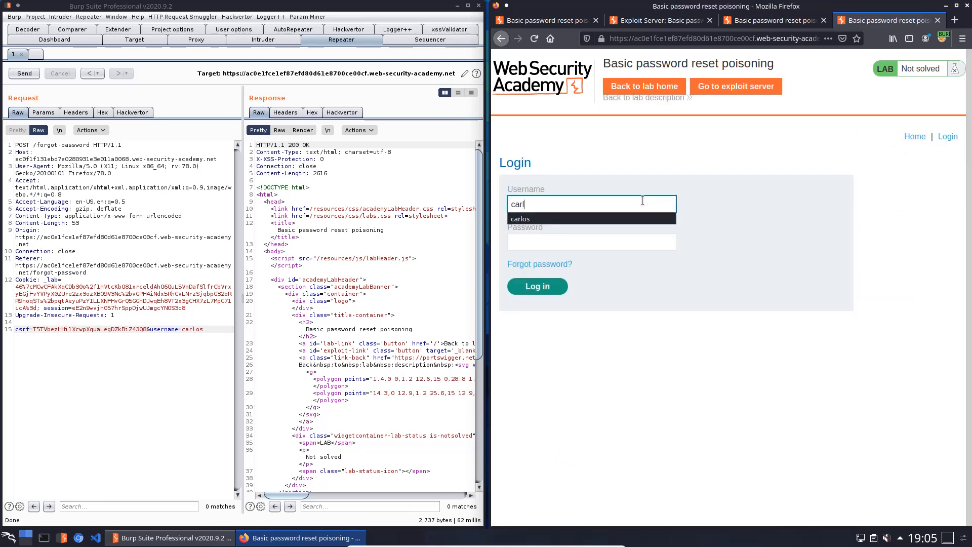
pyautogui.click(519, 219)
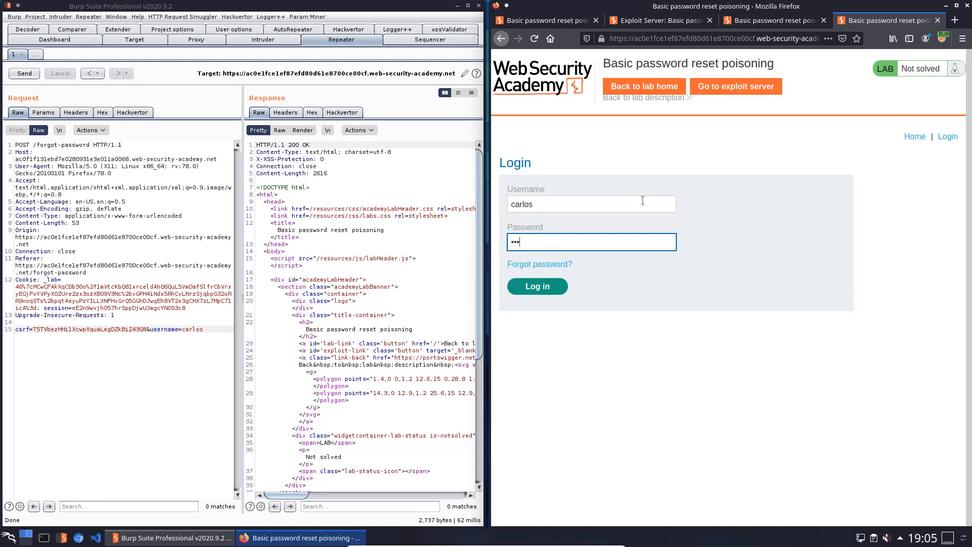
pyautogui.click(537, 285)
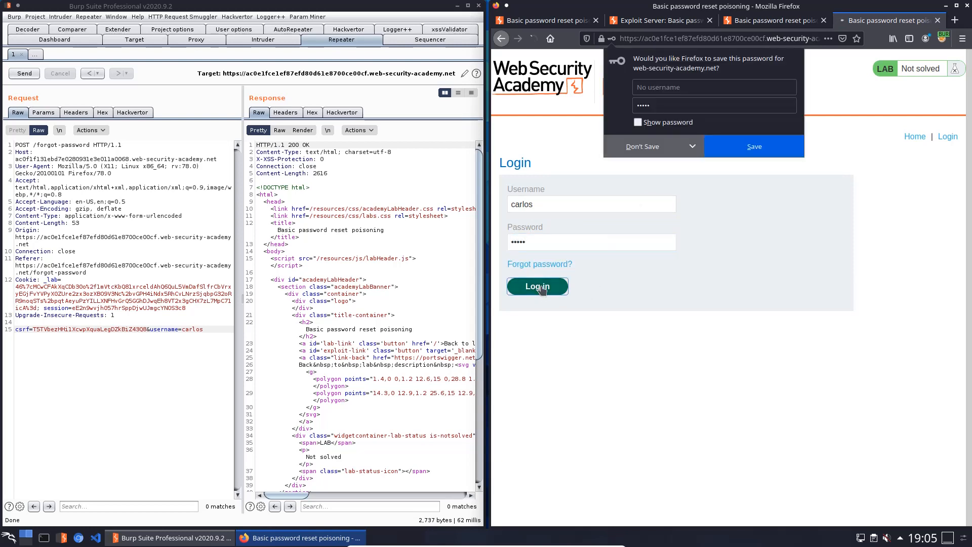
pyautogui.click(537, 285)
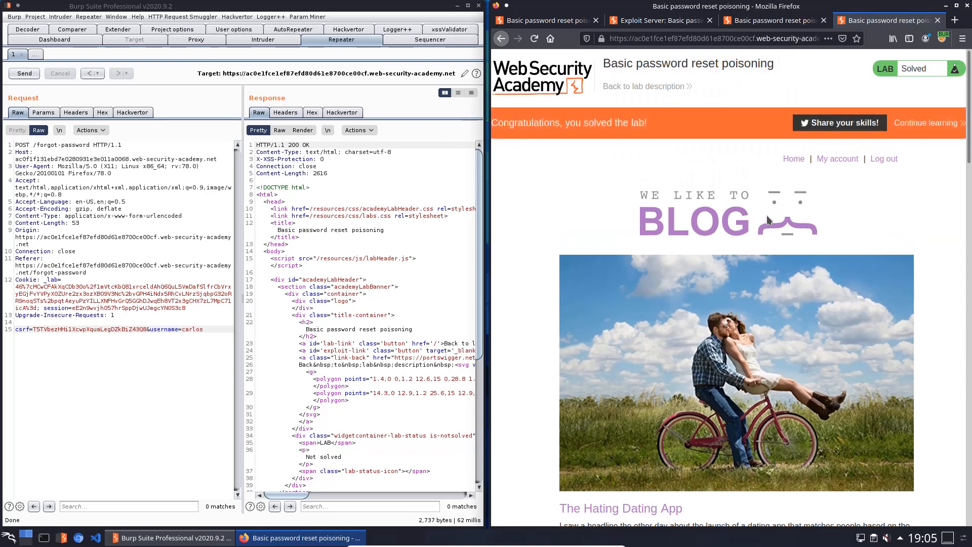
pyautogui.moveTo(725, 169)
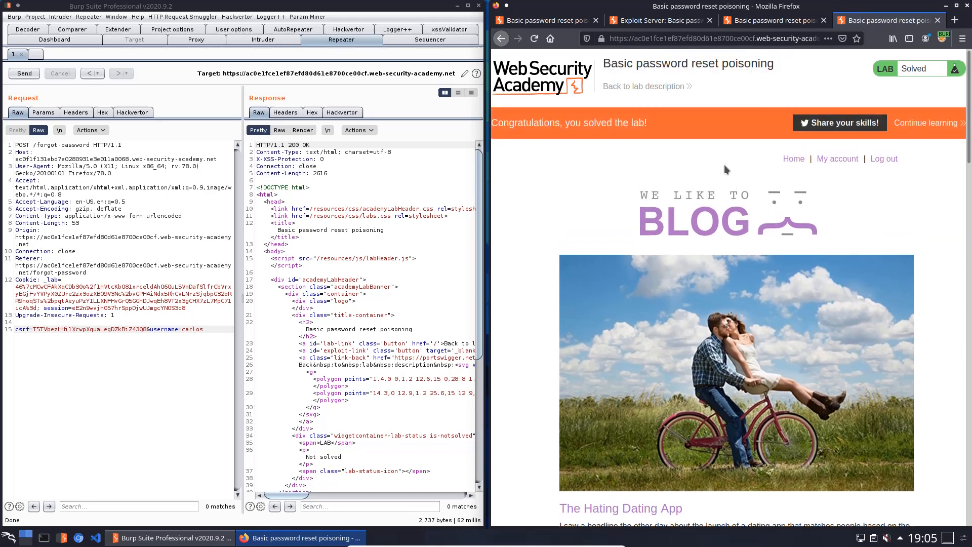